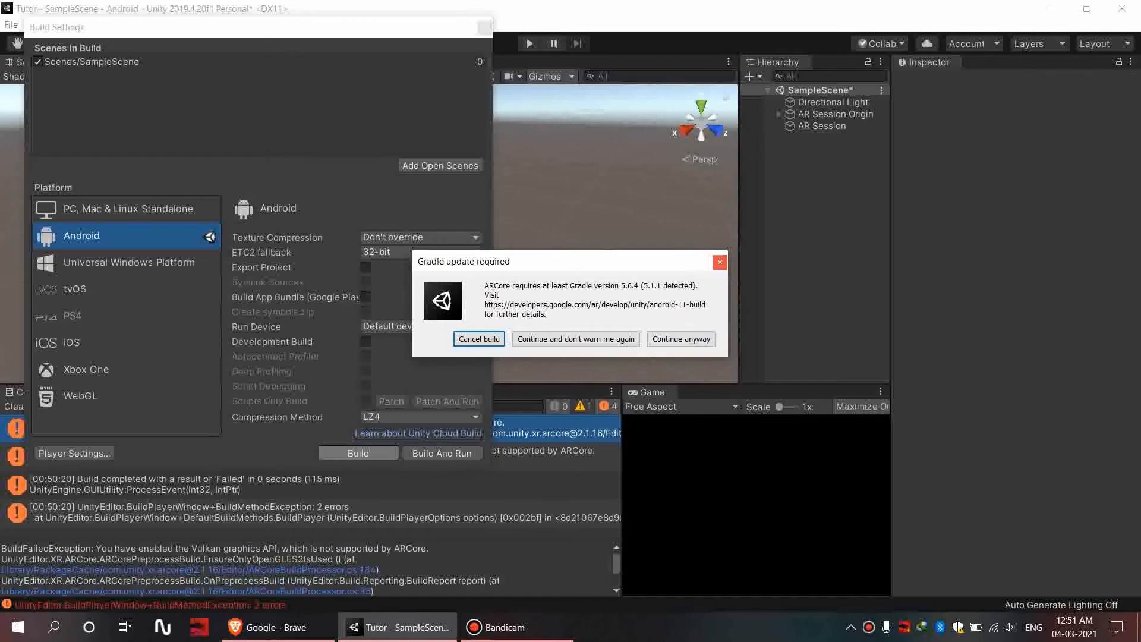
Search Google for 'upgrade gradle in unity' and open the ARCore 'Build for Android 11 with Unity' result
left_click(276, 627)
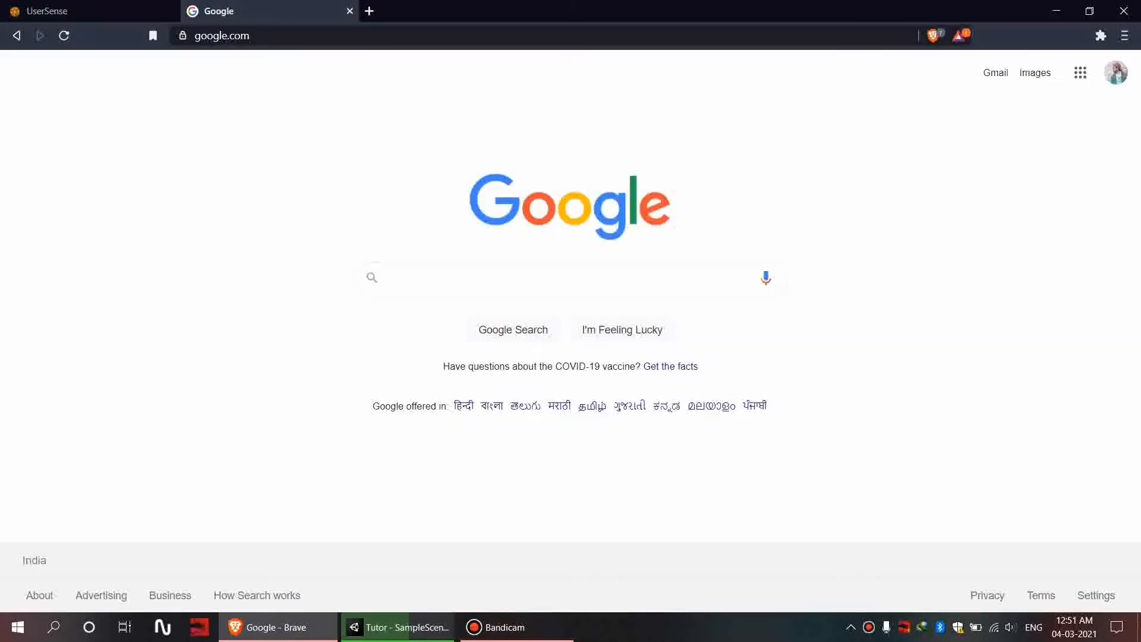
type("u")
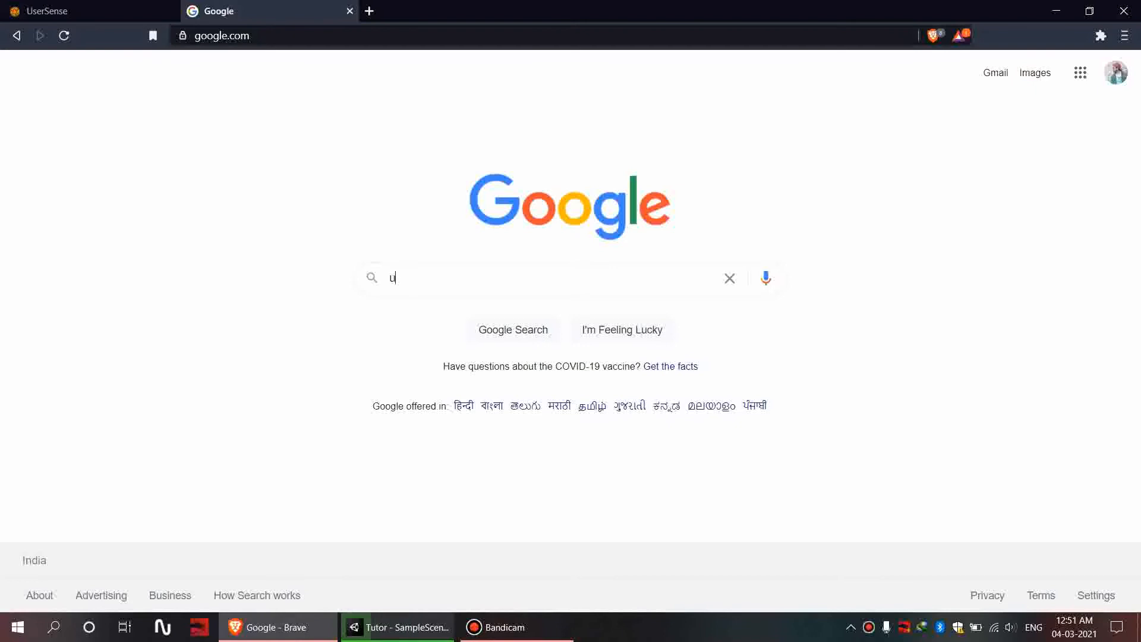
type("pgrade gra")
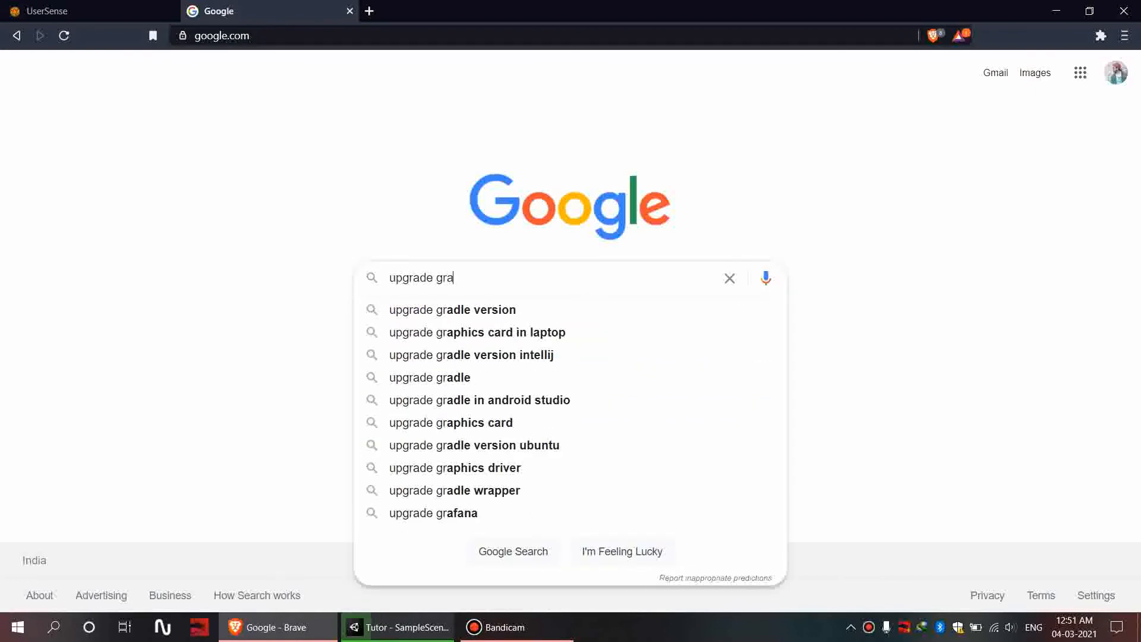
type("dle in")
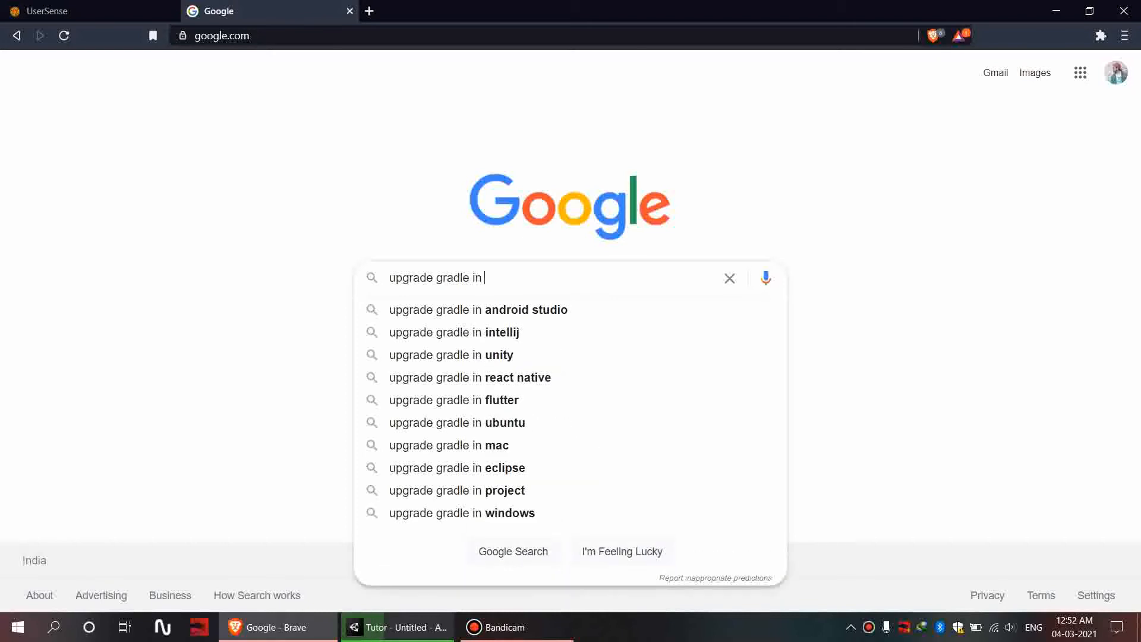
left_click(451, 354)
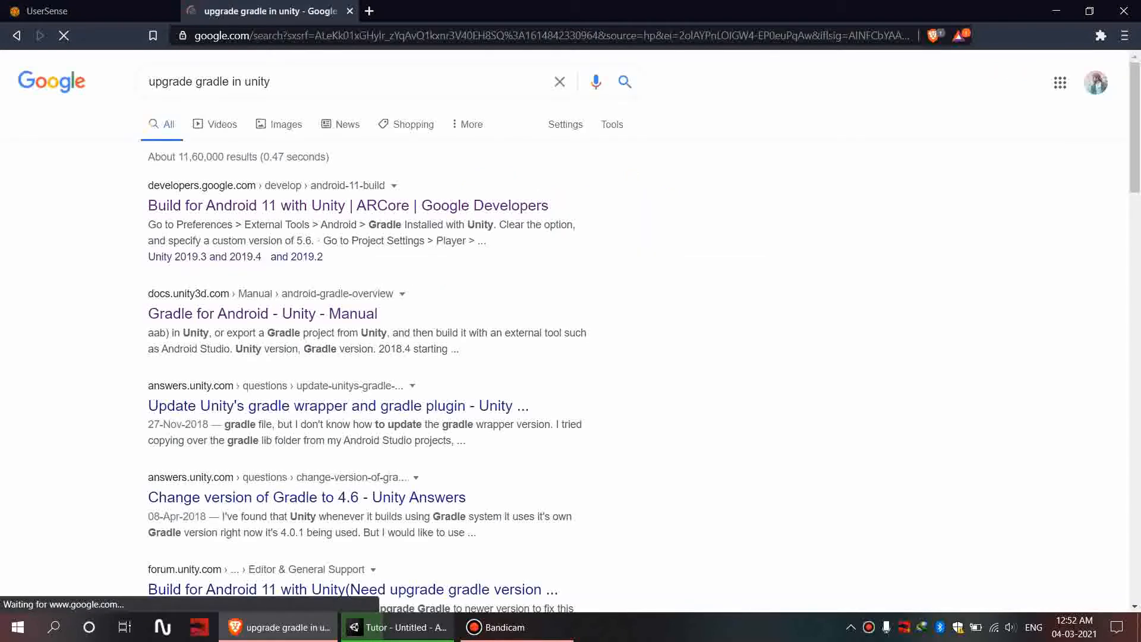
mouse_move(347, 204)
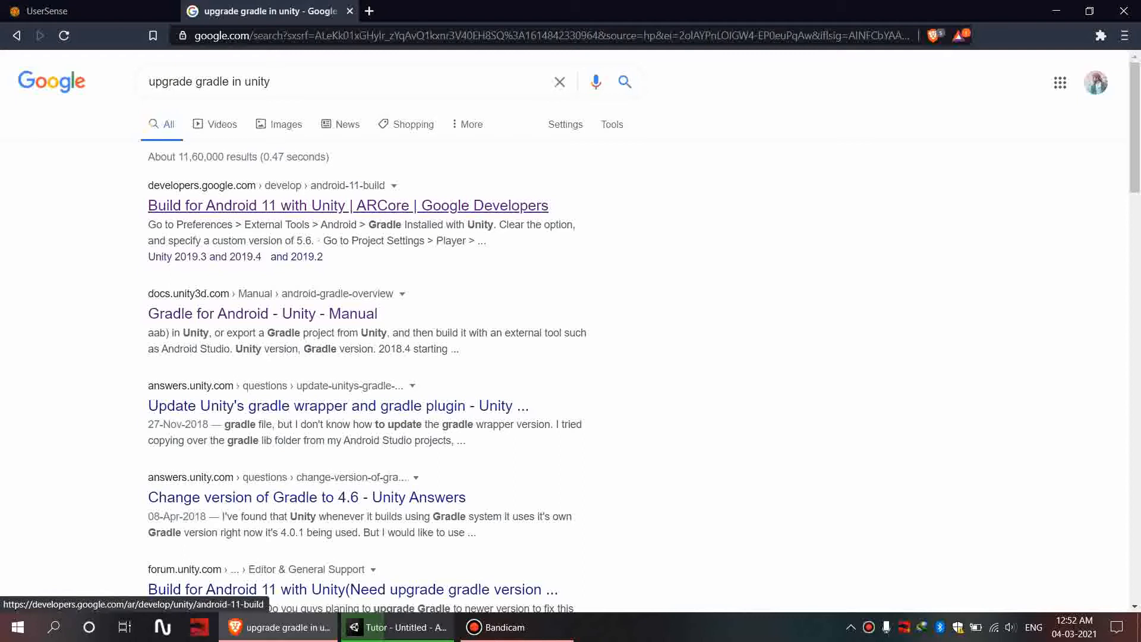
left_click(348, 205)
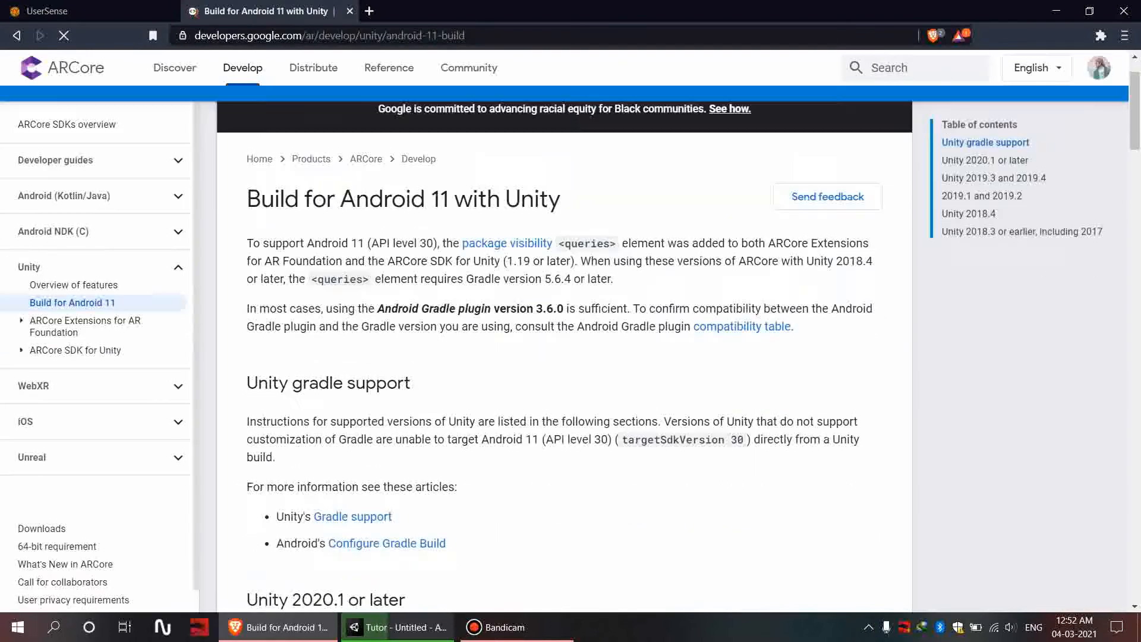
Review the guide's Unity 2019.3/2019.4 Gradle steps and follow the 'Gradle build tool' link
scroll("down", 3)
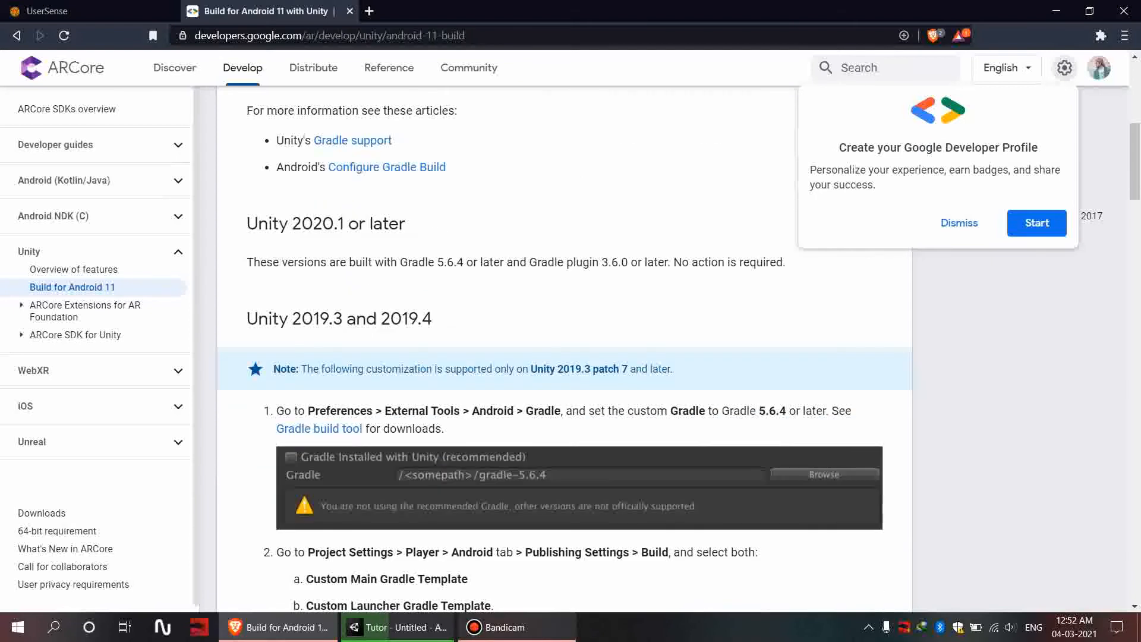
left_click(17, 627)
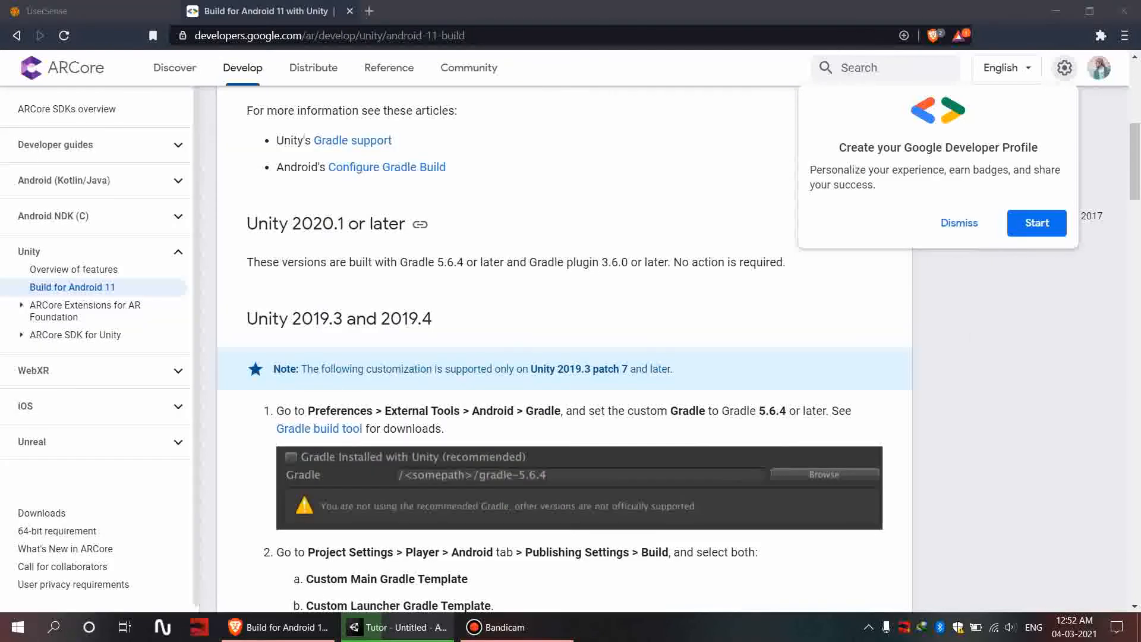
left_click(636, 626)
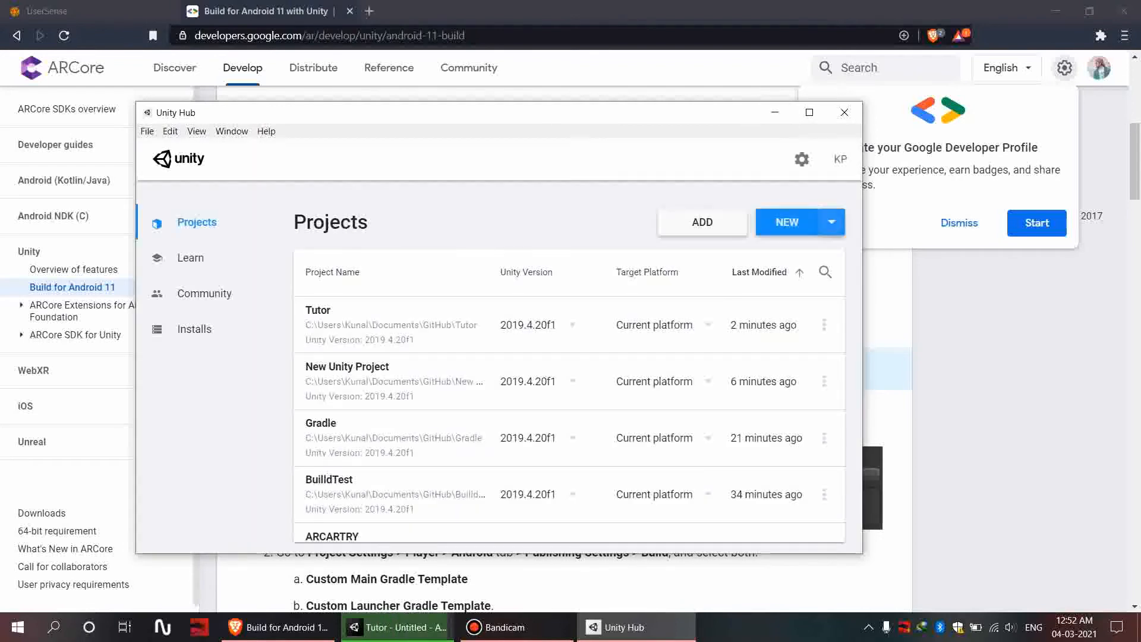
left_click(833, 222)
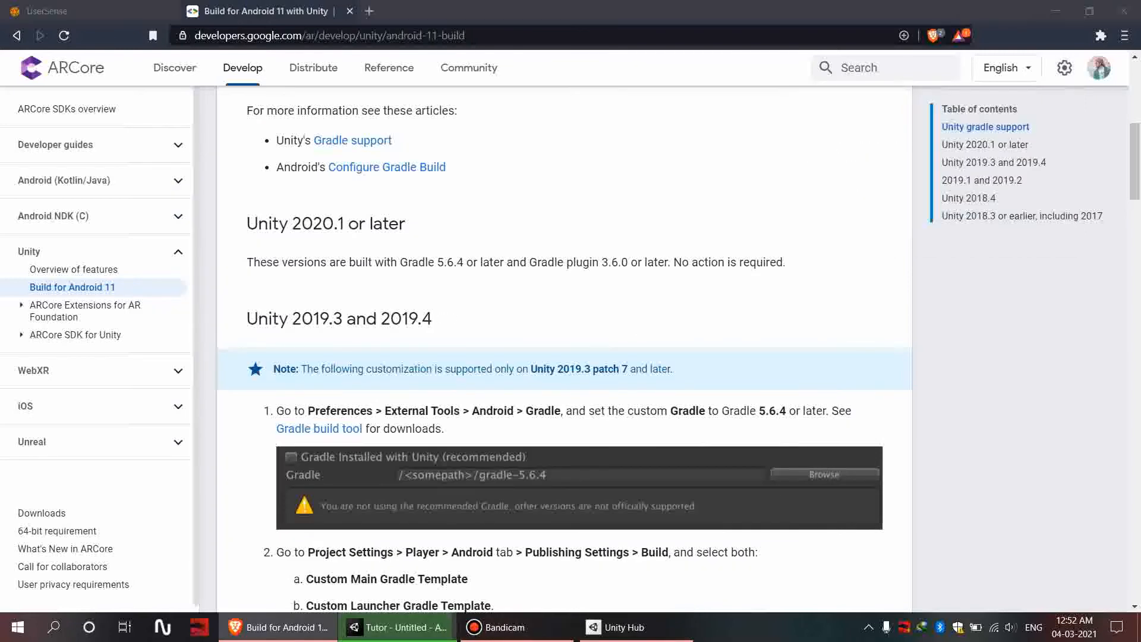
scroll("down", 3)
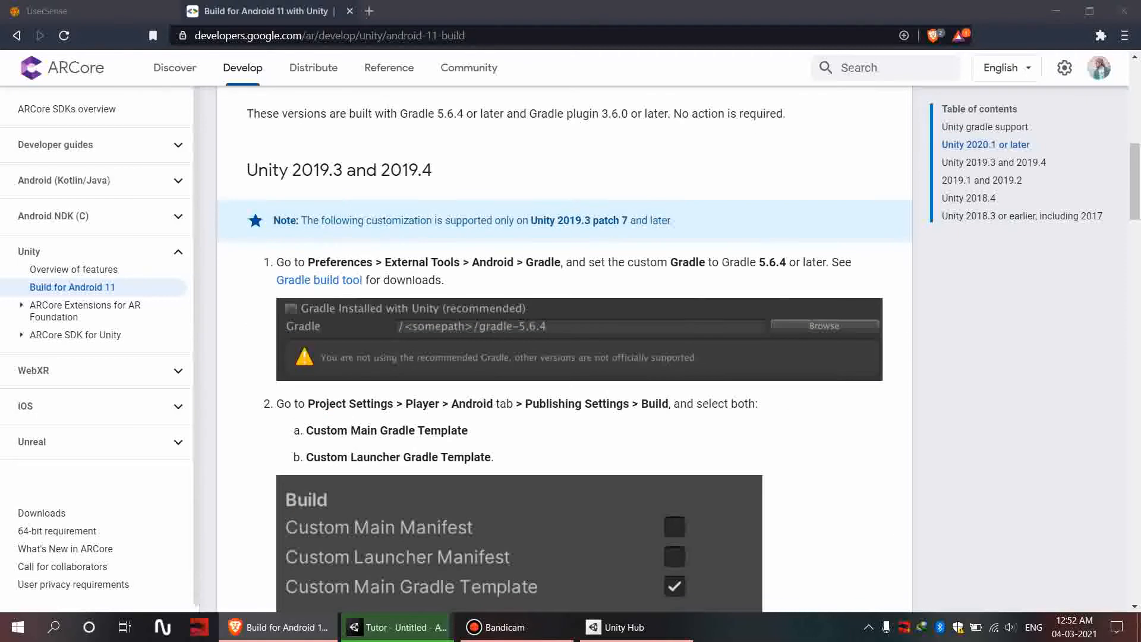
scroll("up", 3)
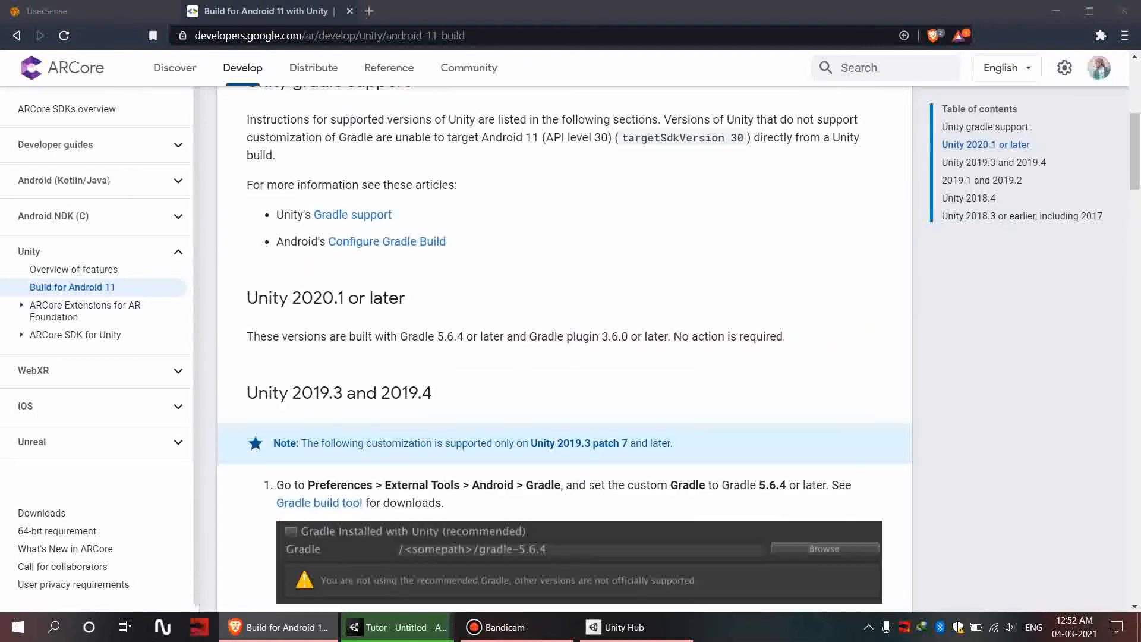
scroll("up", 3)
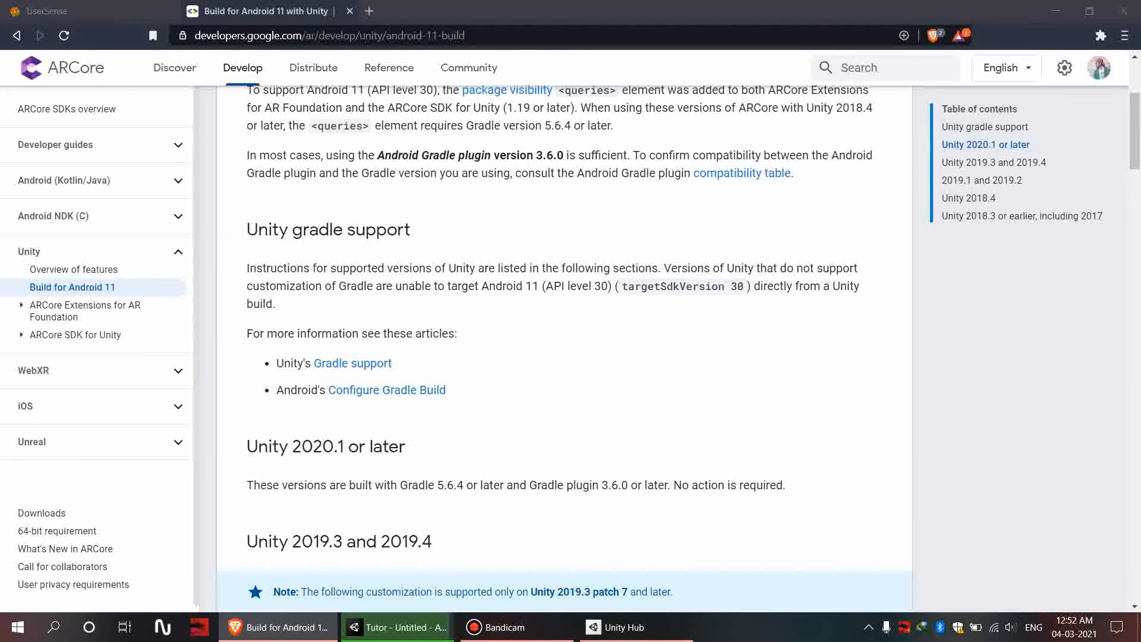
scroll("down", 3)
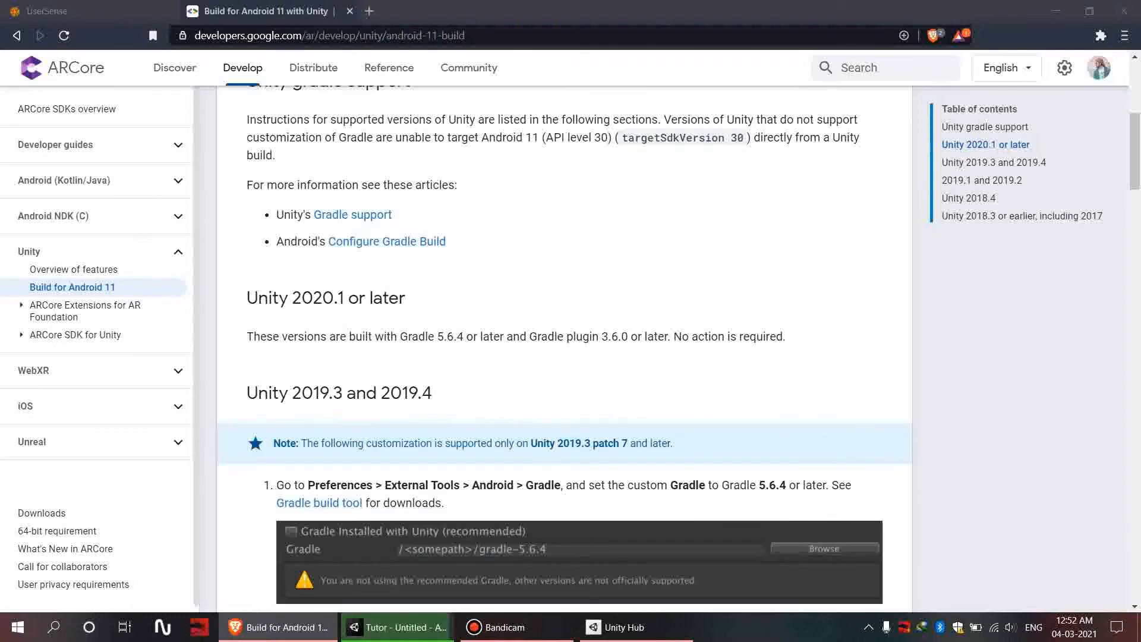
left_click(319, 503)
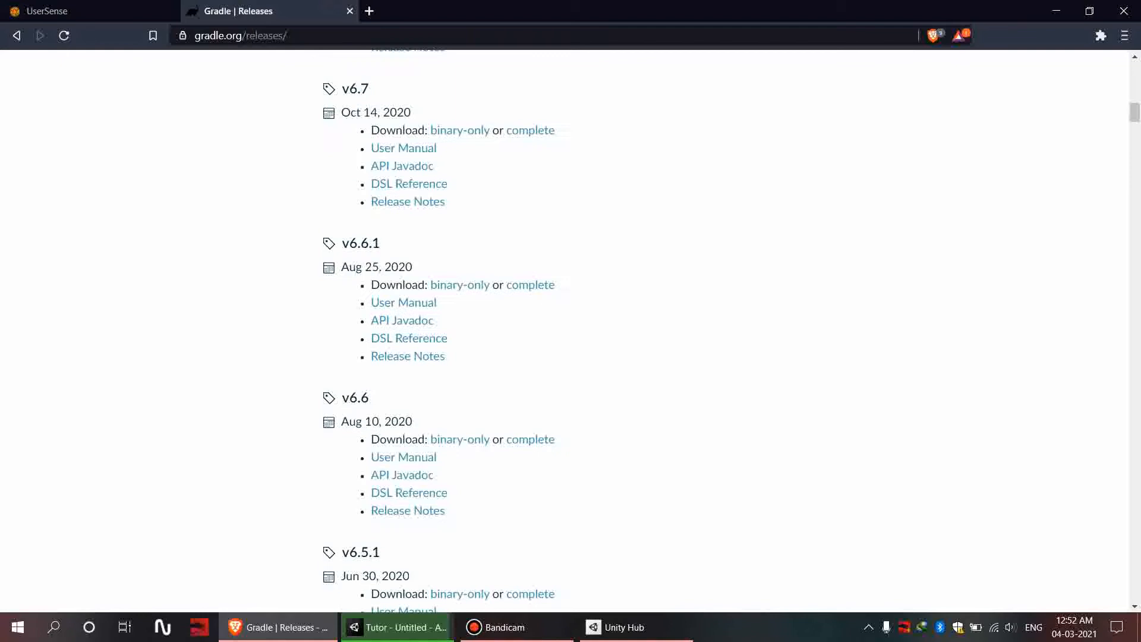
Scroll the Gradle releases page down to the v5.6.4 release
scroll("down", 3)
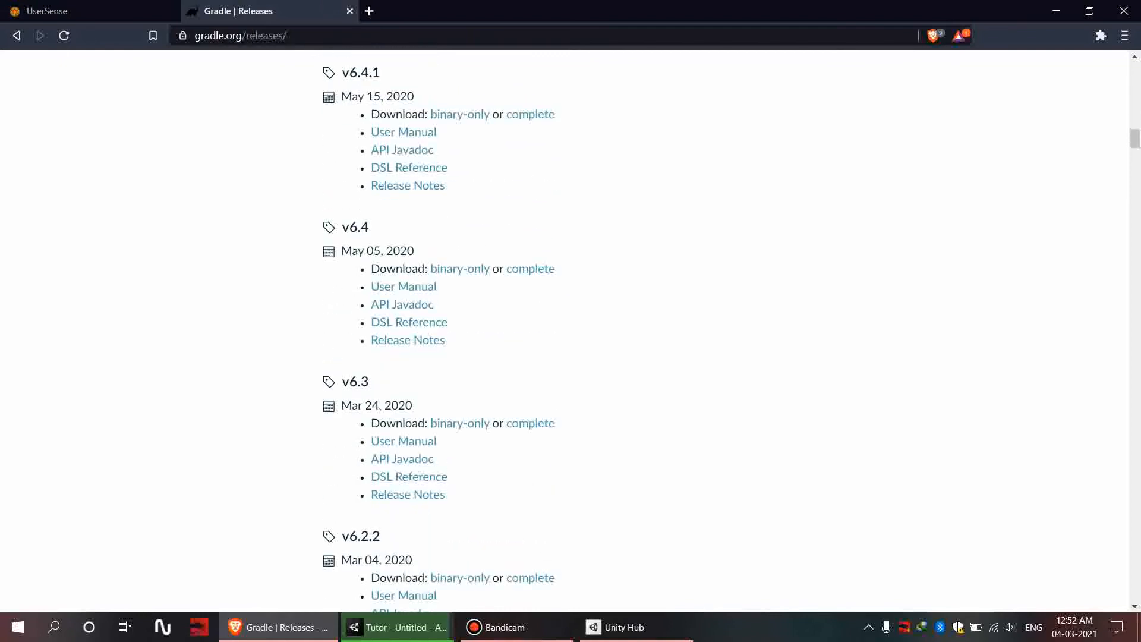
scroll("down", 3)
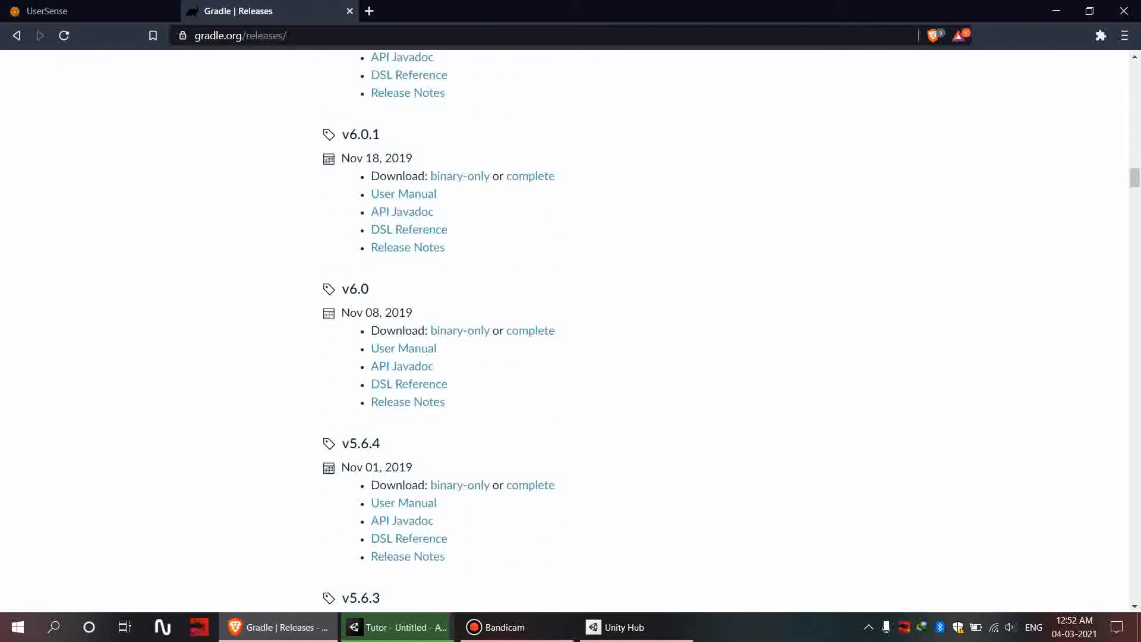
scroll("down", 3)
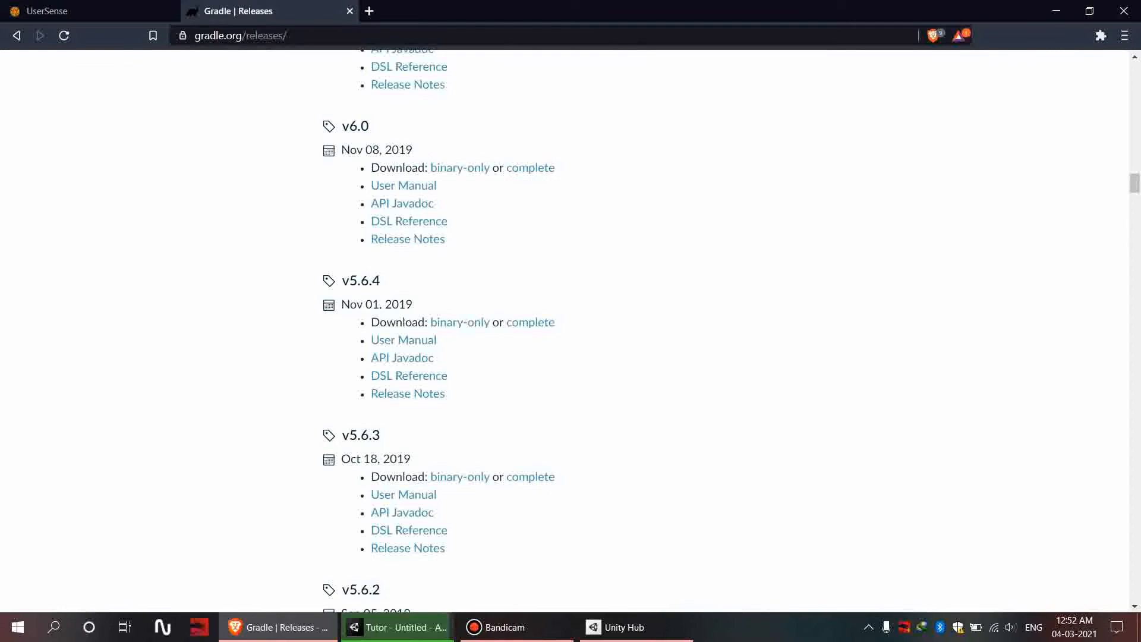
scroll("down", 3)
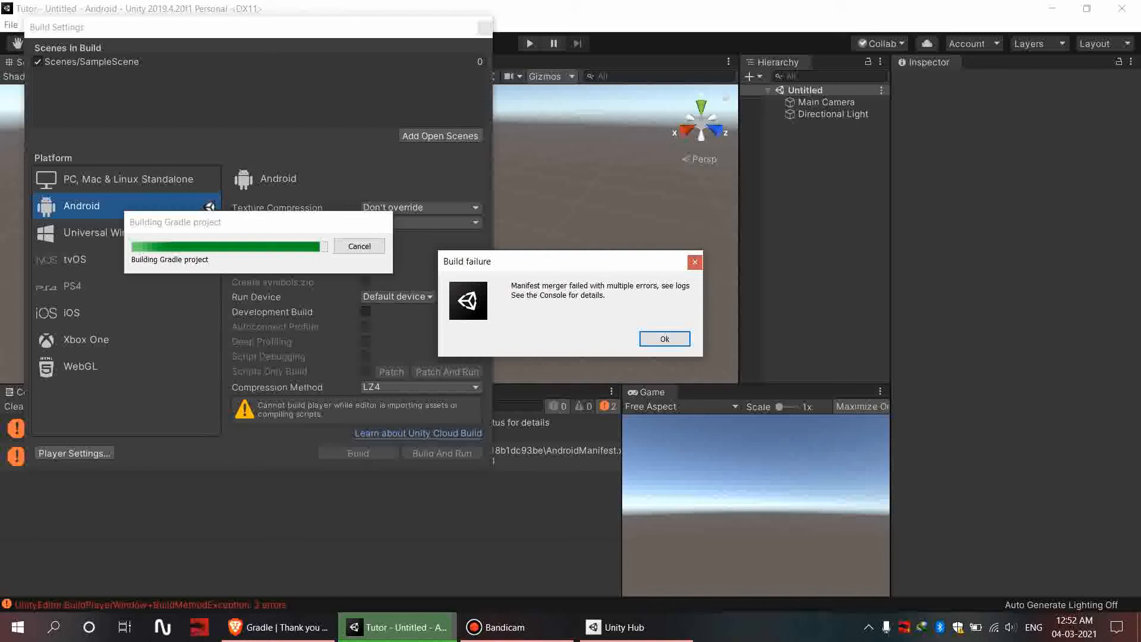
Acknowledge the manifest merger build failure and bring the ARCore guide back in Brave
left_click(663, 338)
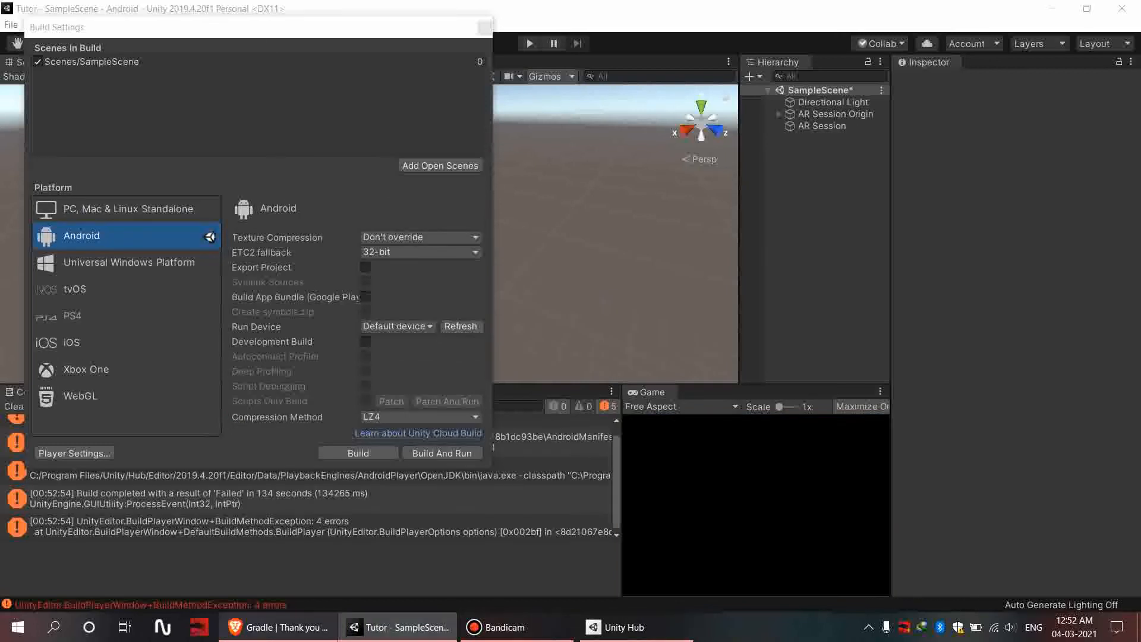
left_click(276, 627)
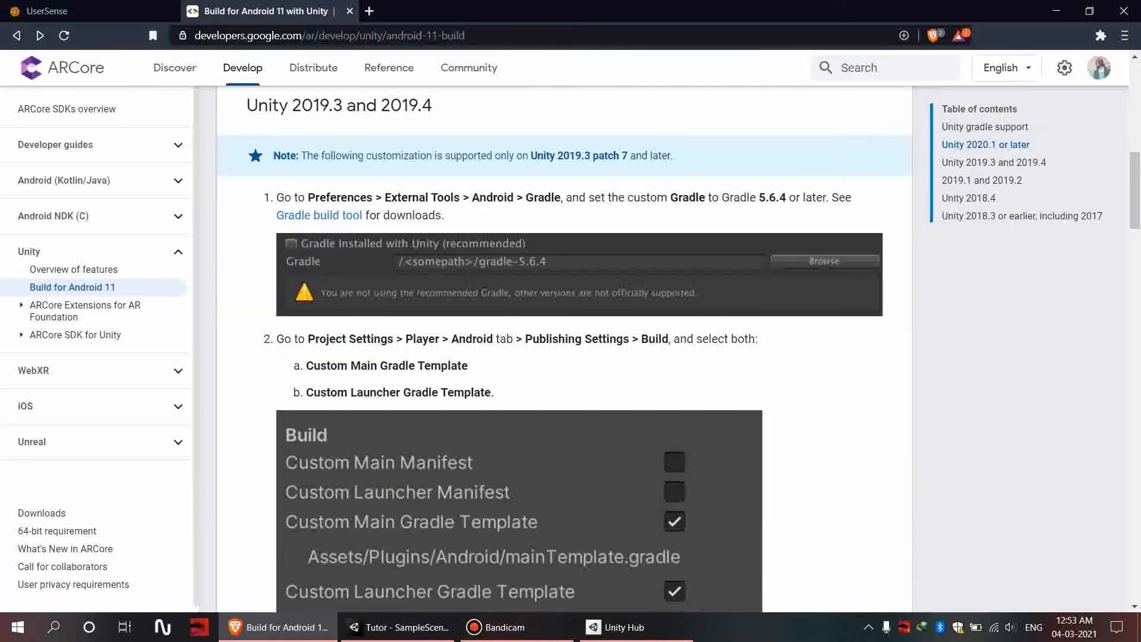
scroll("down", 3)
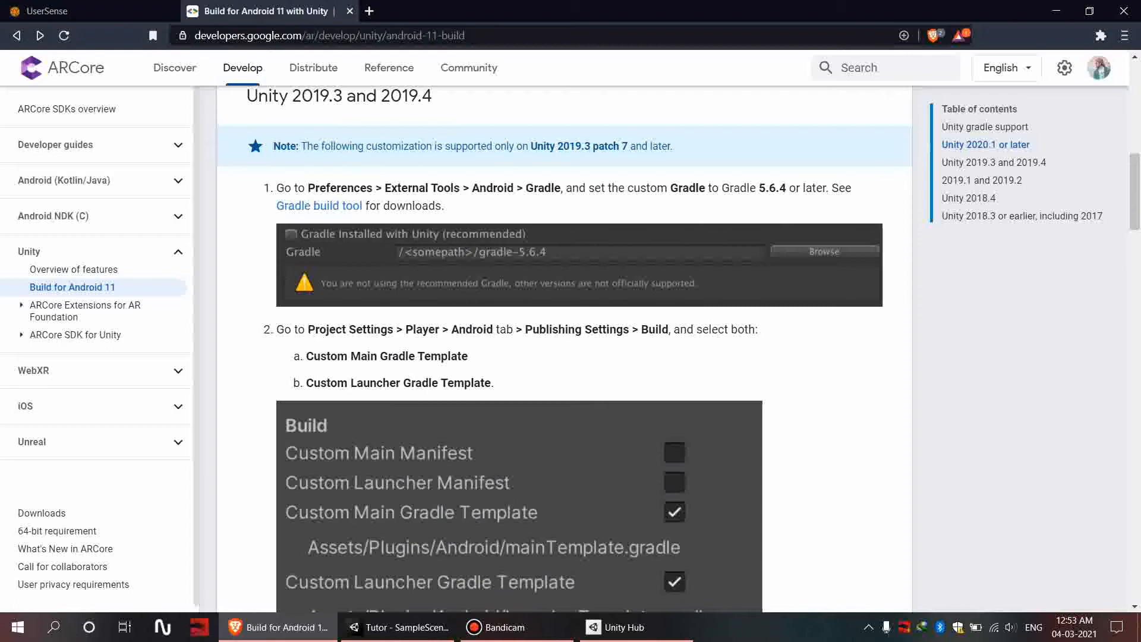
left_click(399, 626)
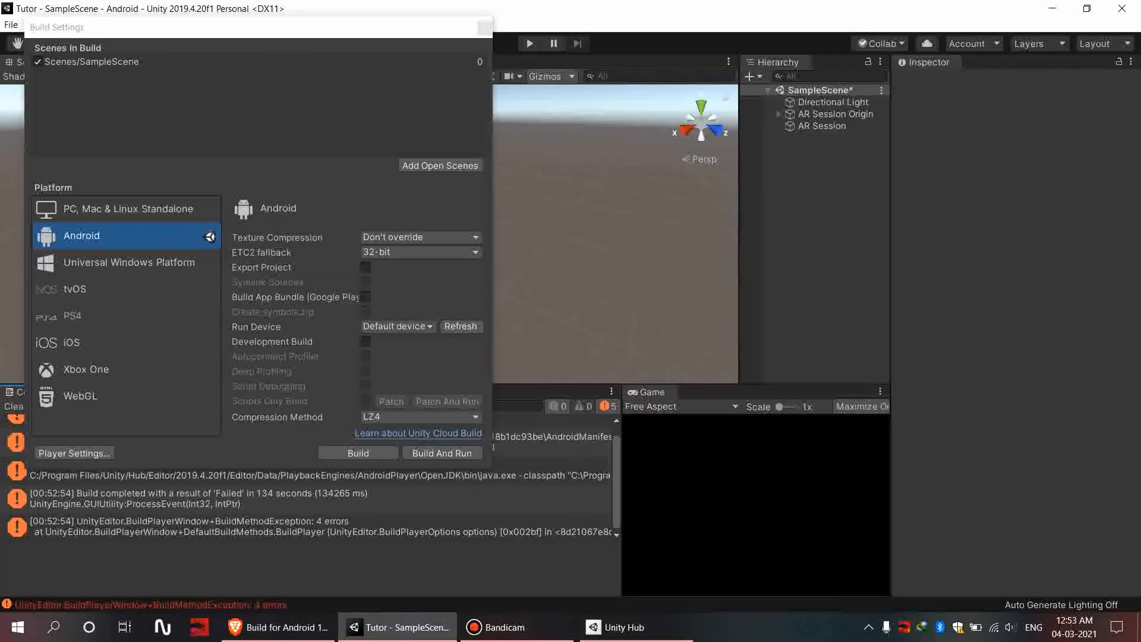
In Preferences > External Tools, uncheck 'Gradle Installed with Unity' and choose C:/gradle-5.6.4
left_click(483, 27)
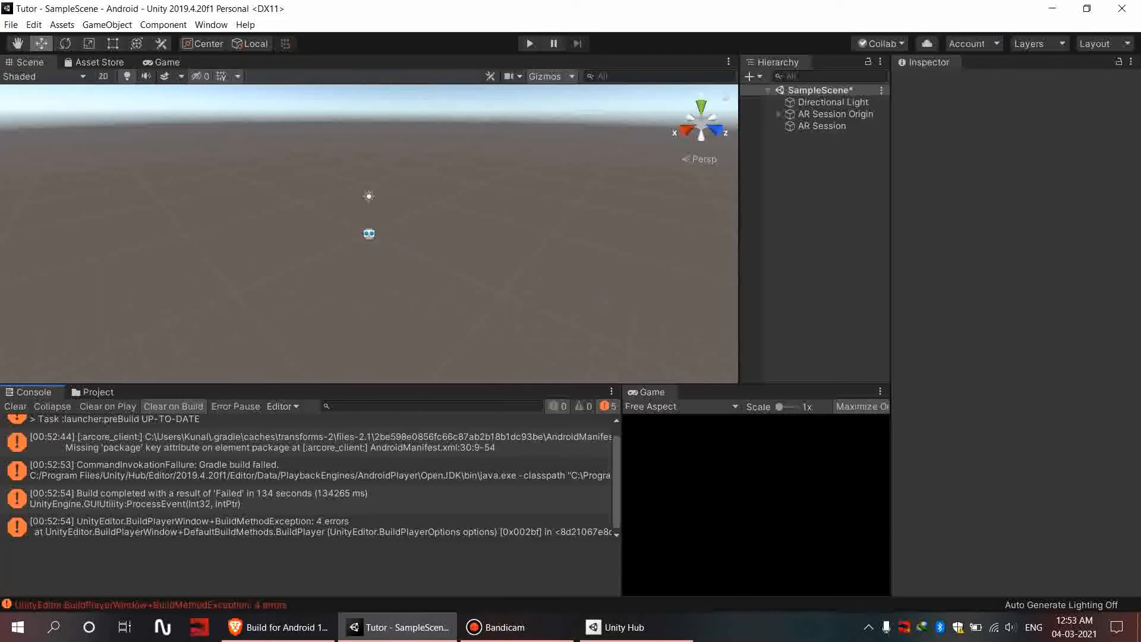
left_click(33, 23)
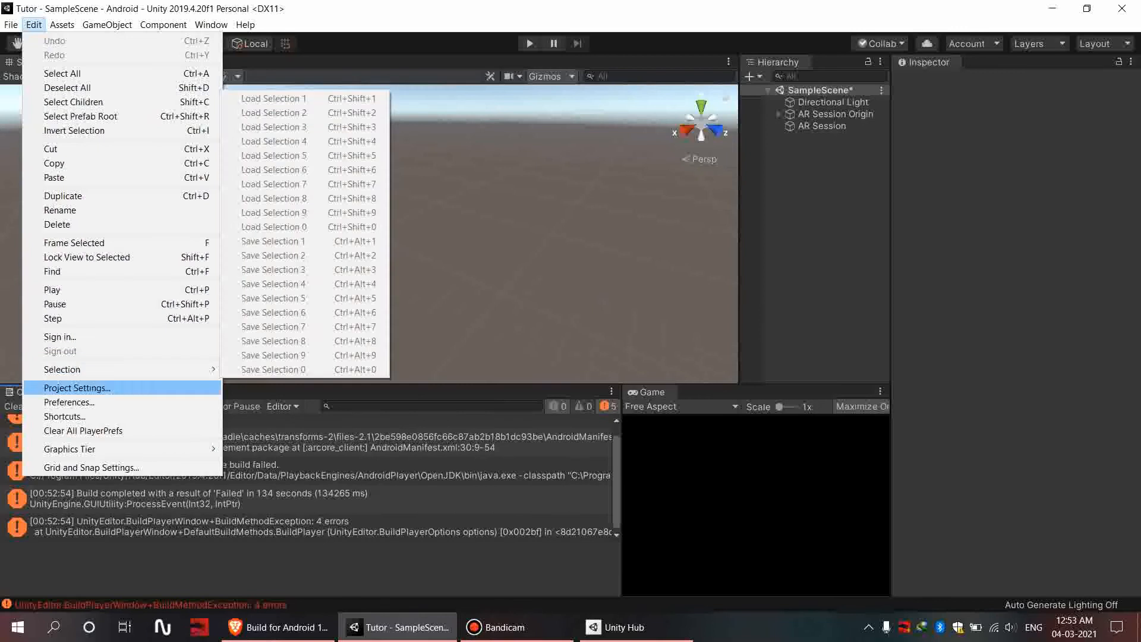
left_click(69, 403)
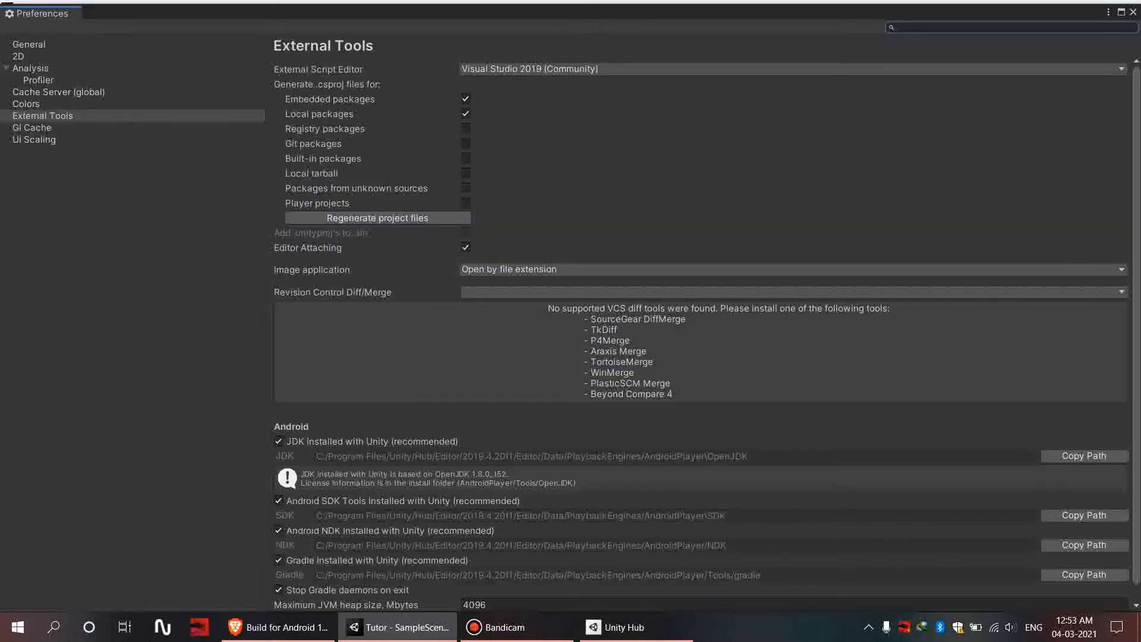
scroll("down", 3)
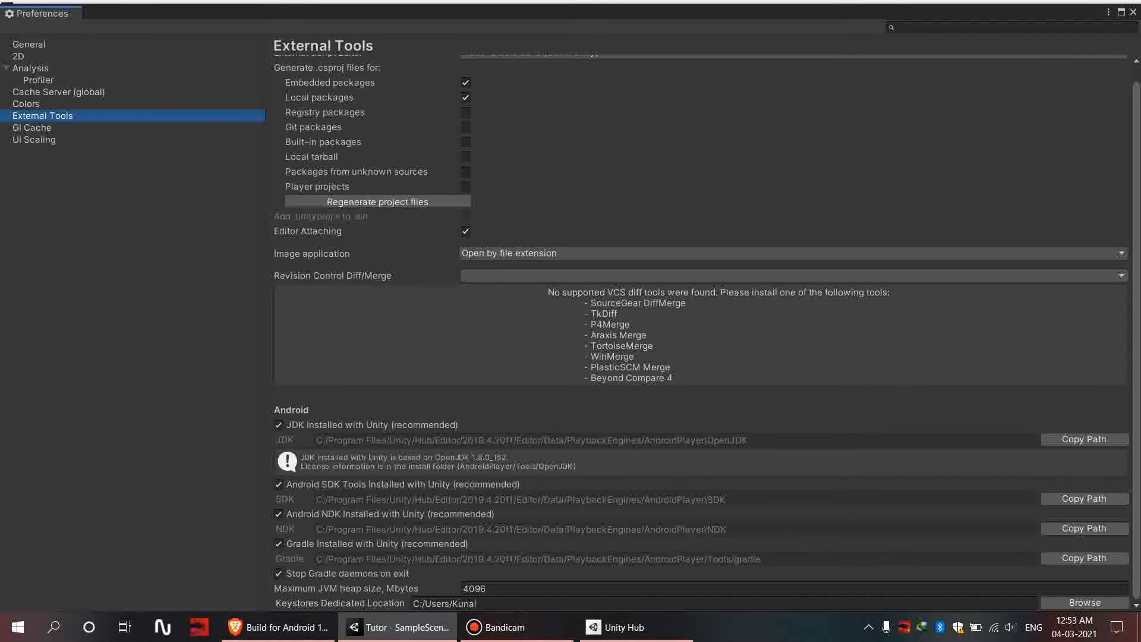
left_click(278, 544)
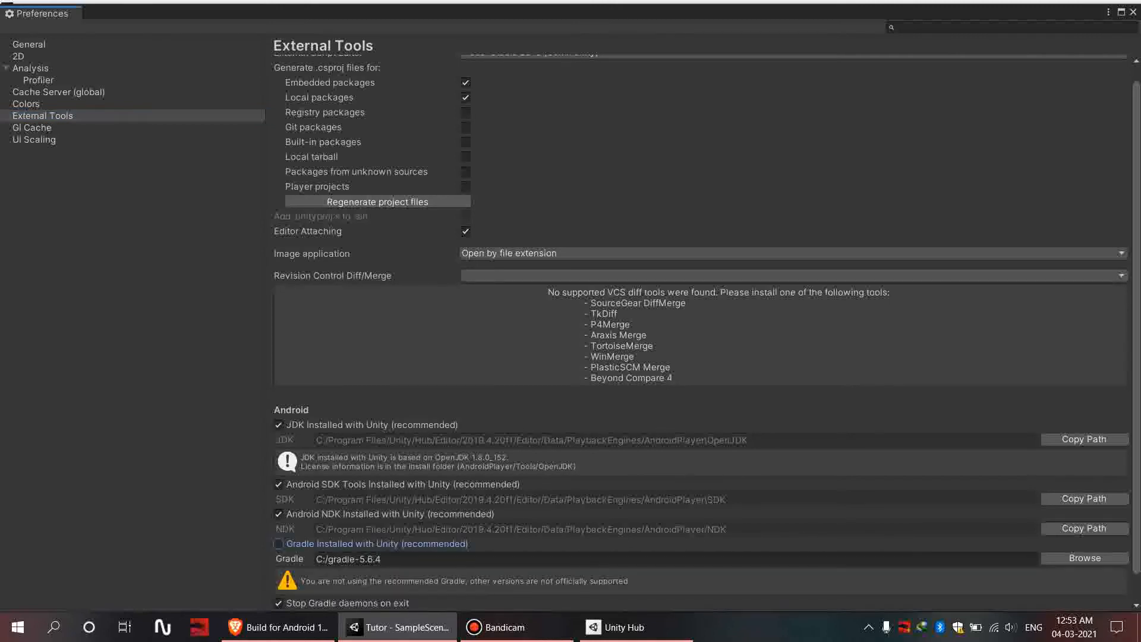
left_click(655, 558)
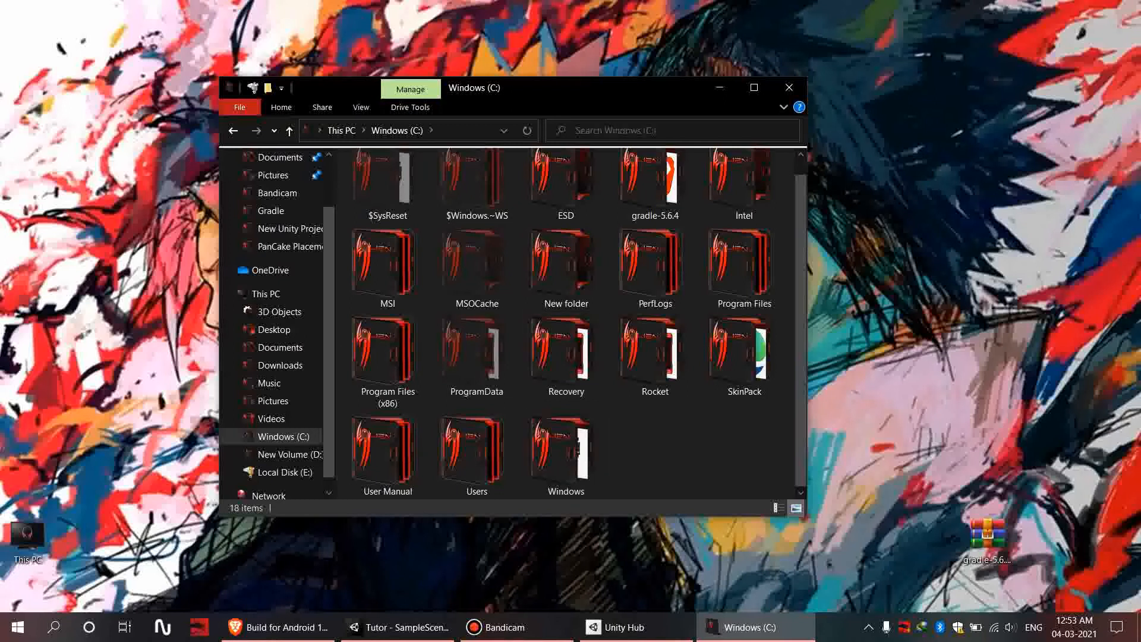
Confirm C:\gradle-5.6.4 contains bin, lib and src, then go back to Unity's Edit menu
left_click(564, 355)
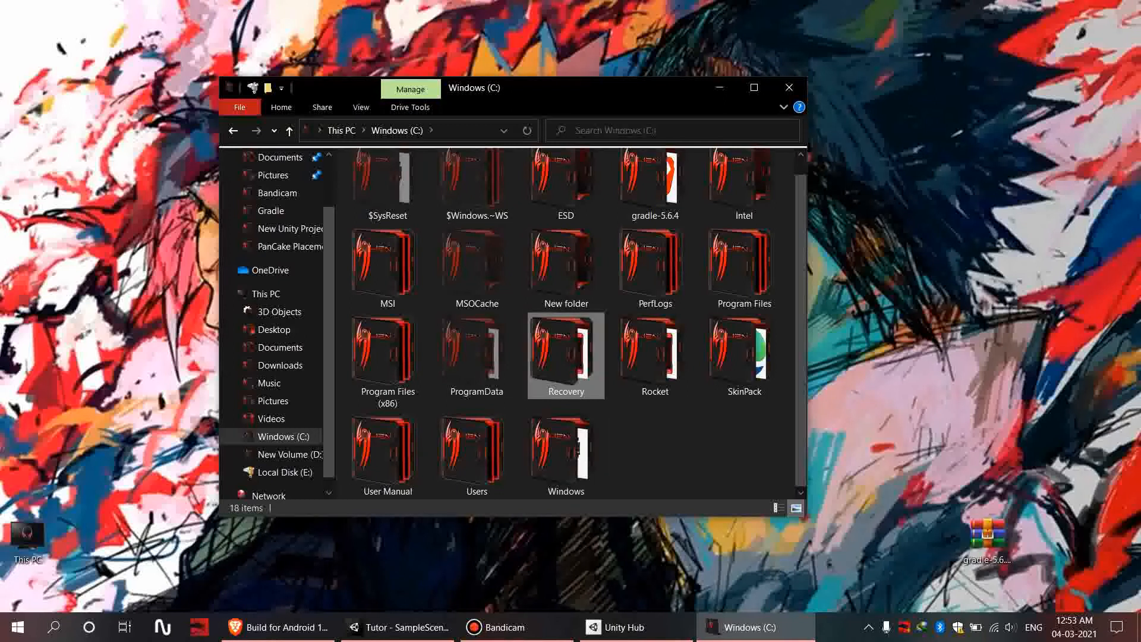
left_click(653, 184)
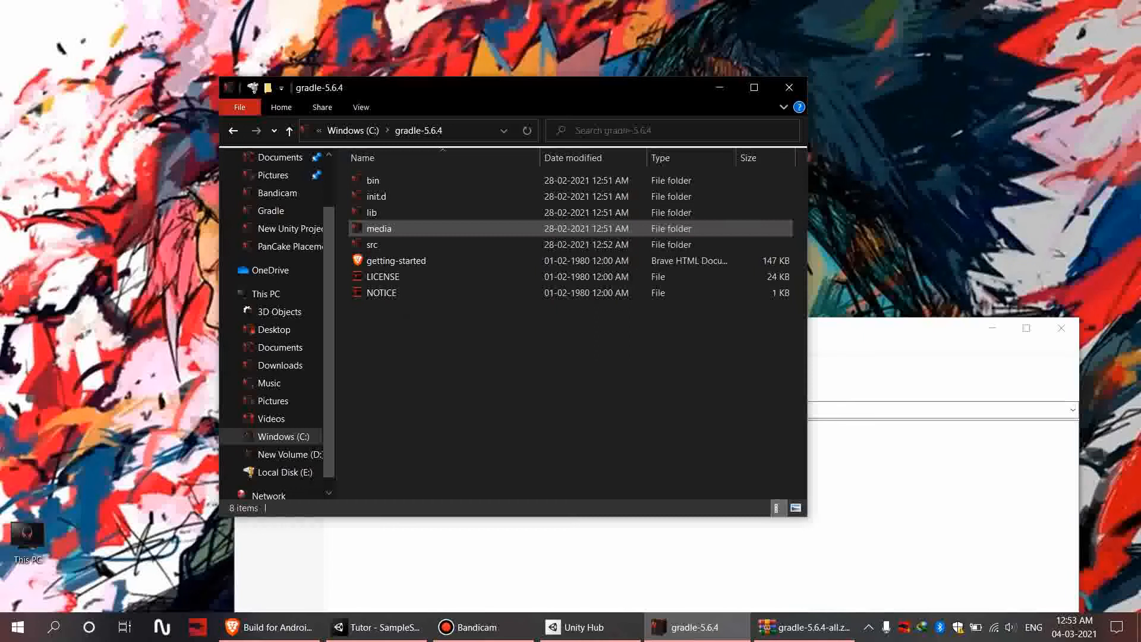
left_click(451, 130)
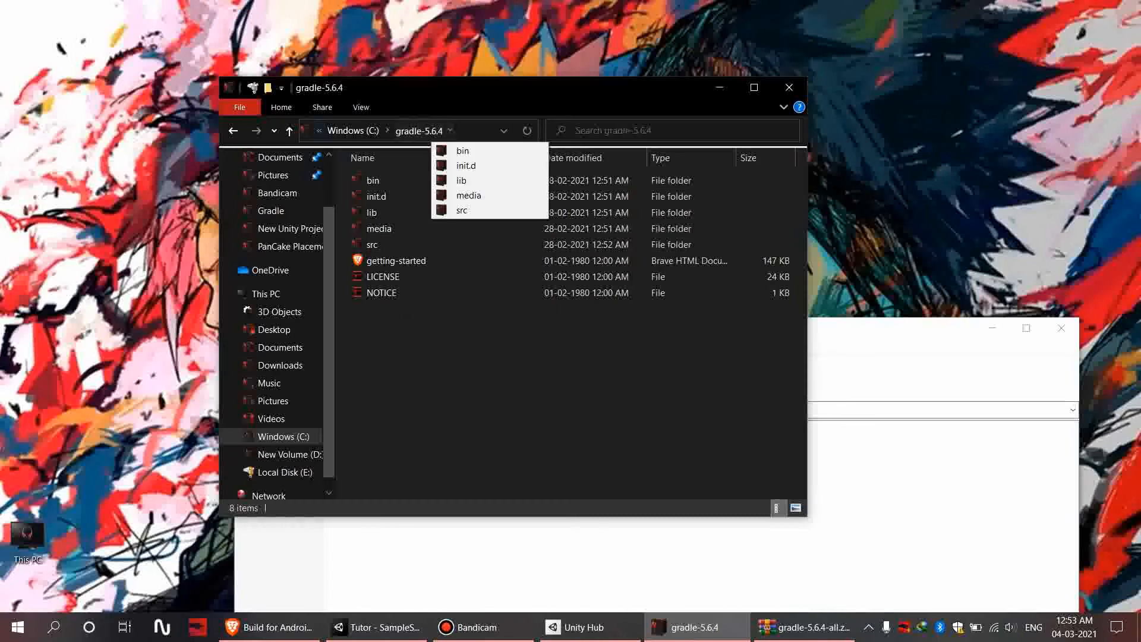
left_click(400, 130)
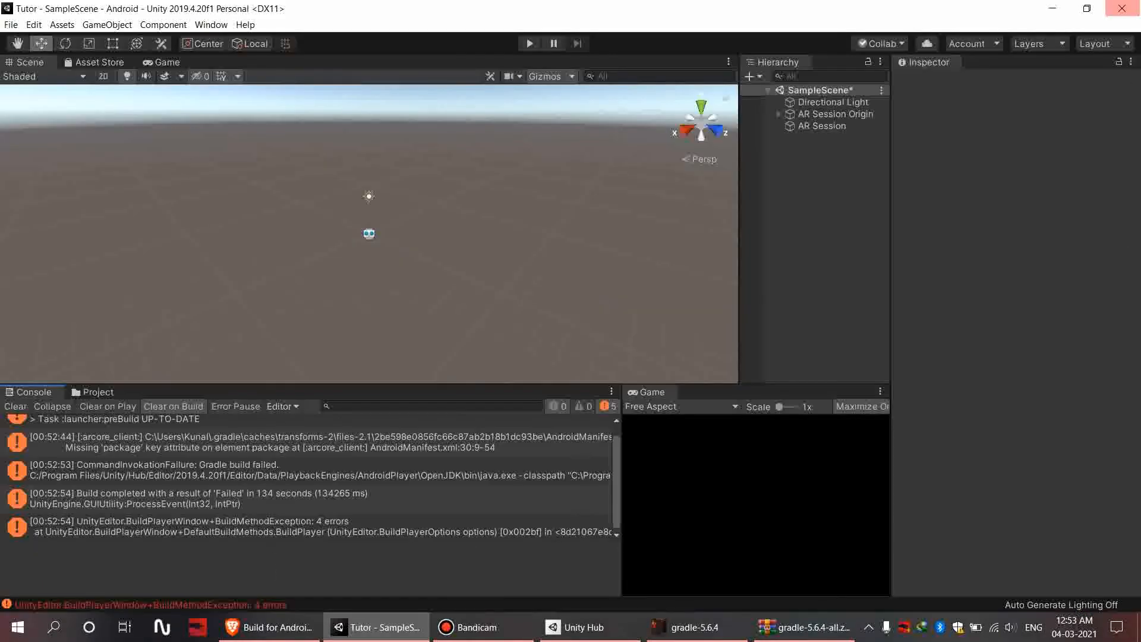
left_click(34, 24)
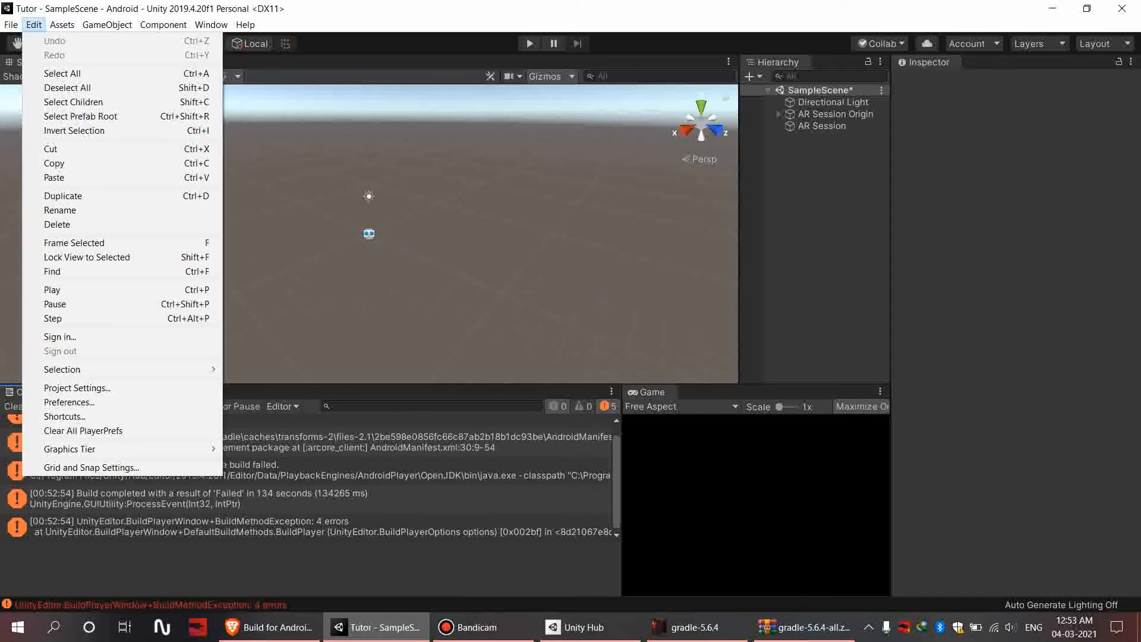
mouse_move(77, 388)
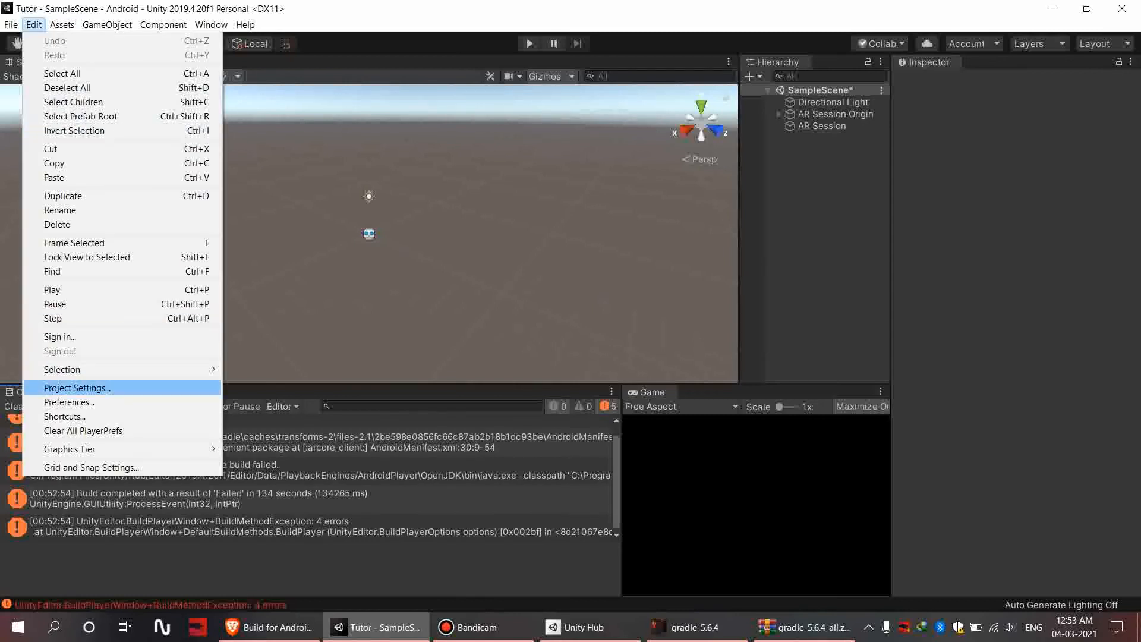
Scroll through the Android Player Other Settings, then switch back to the ARCore guide
left_click(77, 387)
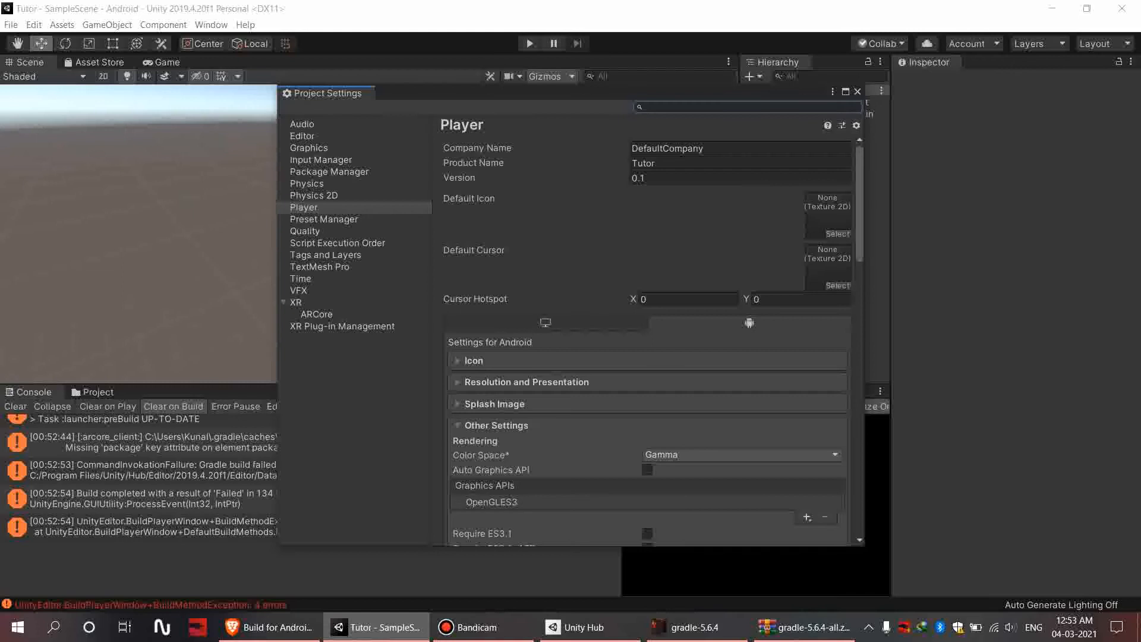
scroll("down", 3)
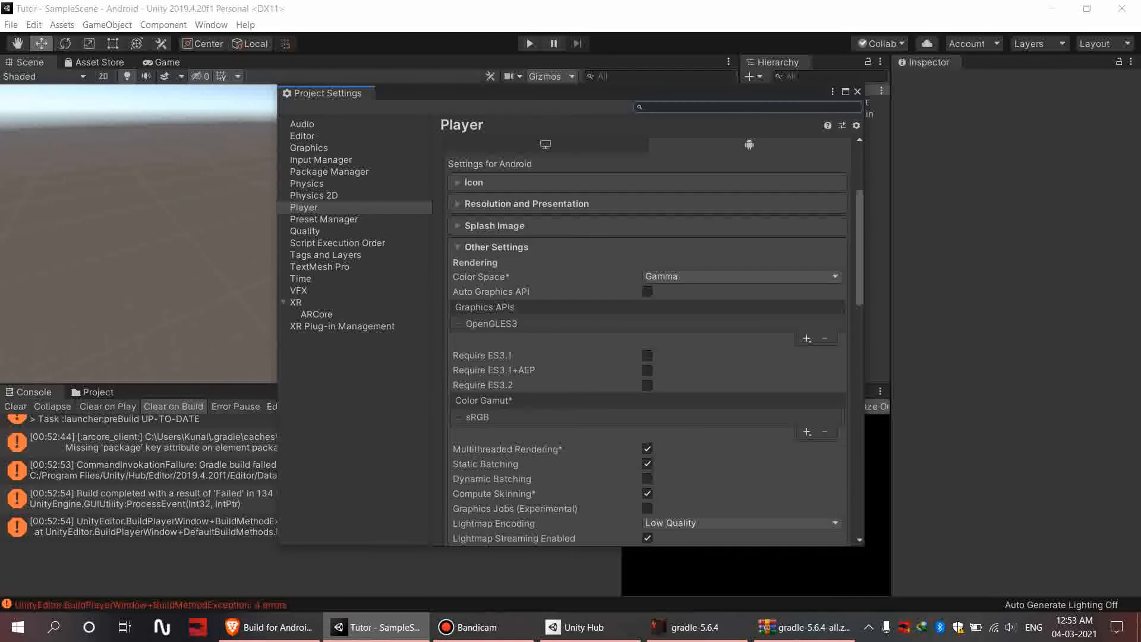
scroll("down", 3)
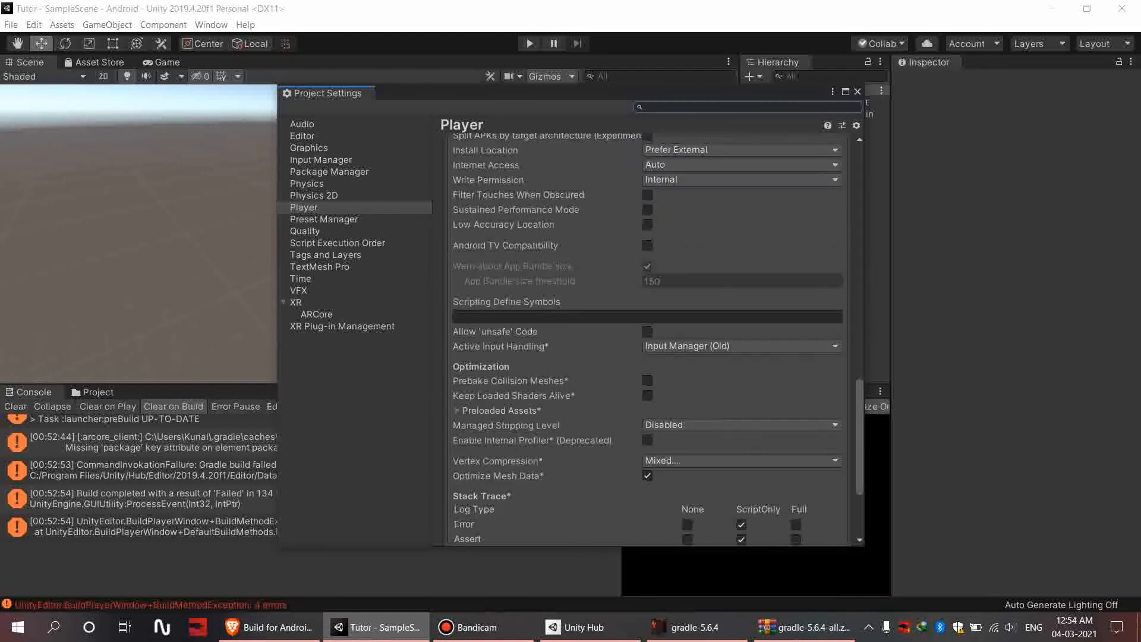
scroll("down", 3)
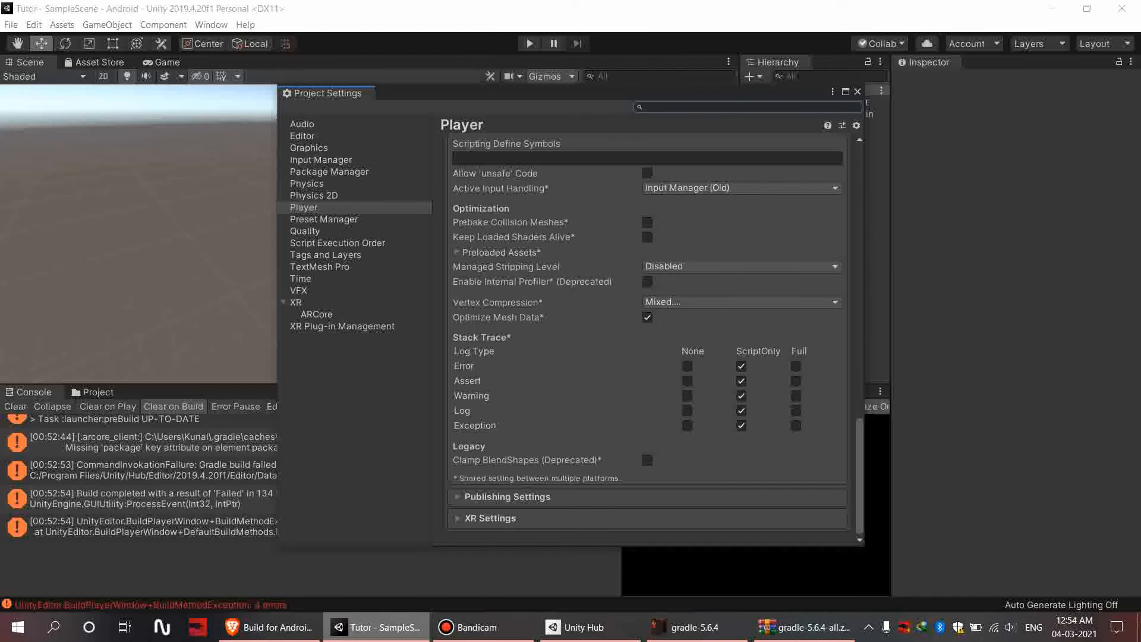
left_click(268, 627)
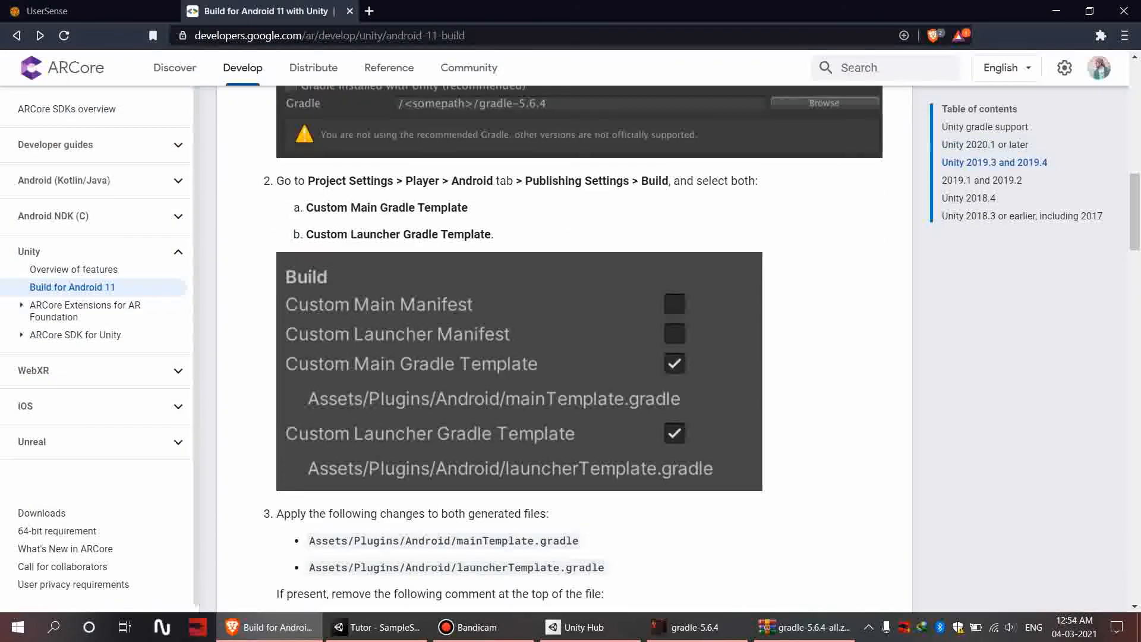
Highlight the 'Custom Launcher Gradle Template' instruction, then return to Unity's Player settings
double_click(422, 208)
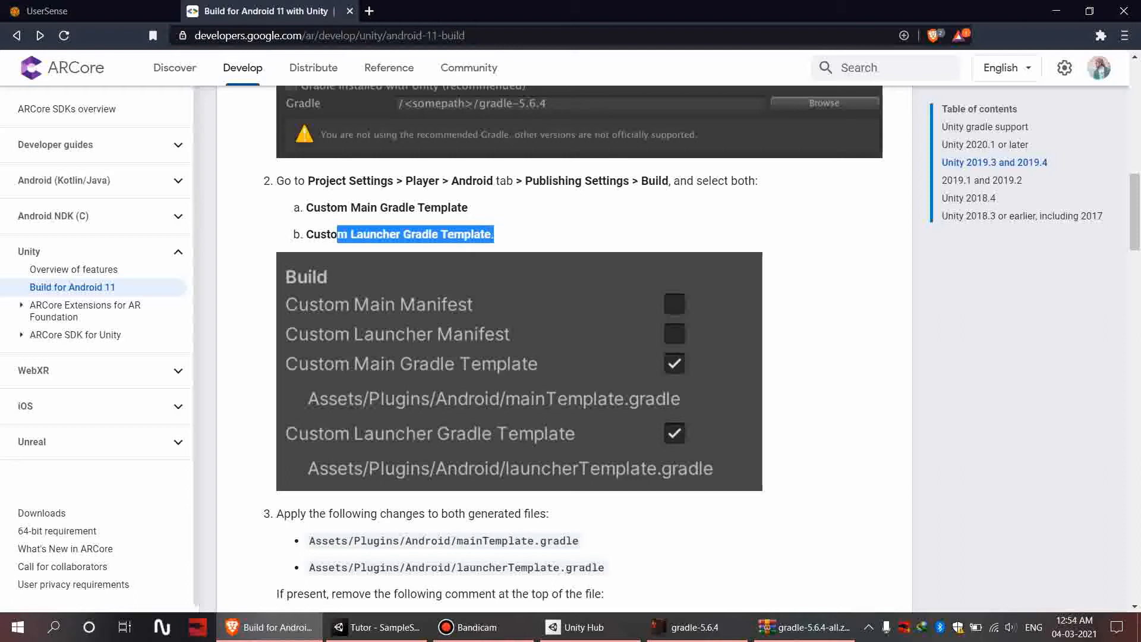
left_click(376, 627)
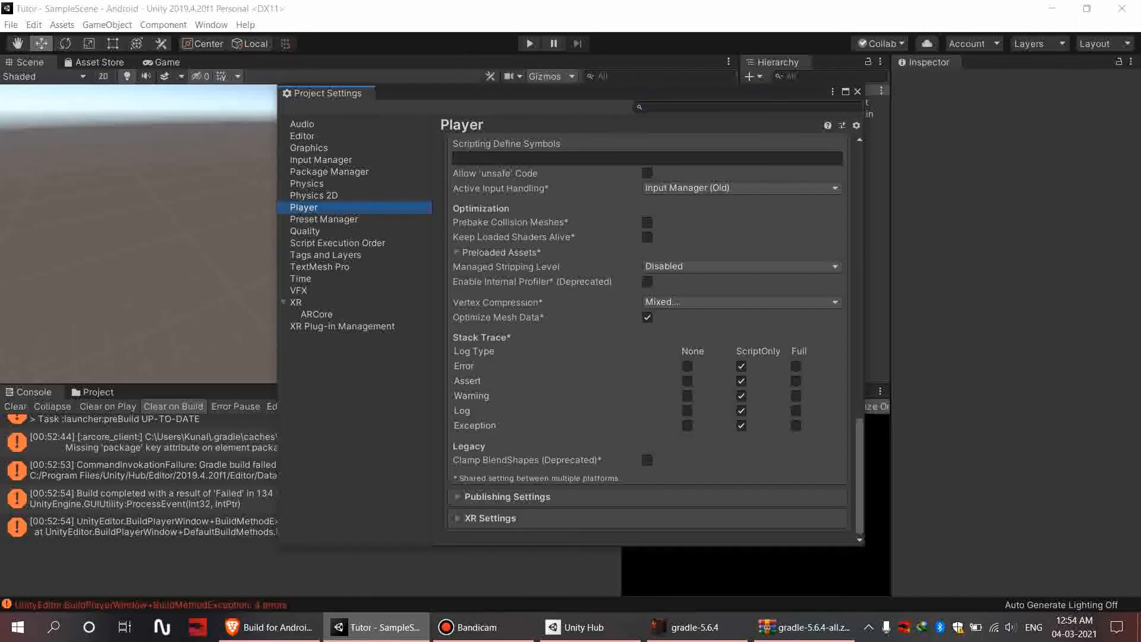
Tick Custom Main and Custom Launcher Gradle Template under Publishing Settings > Build, then close Project Settings
scroll("down", 3)
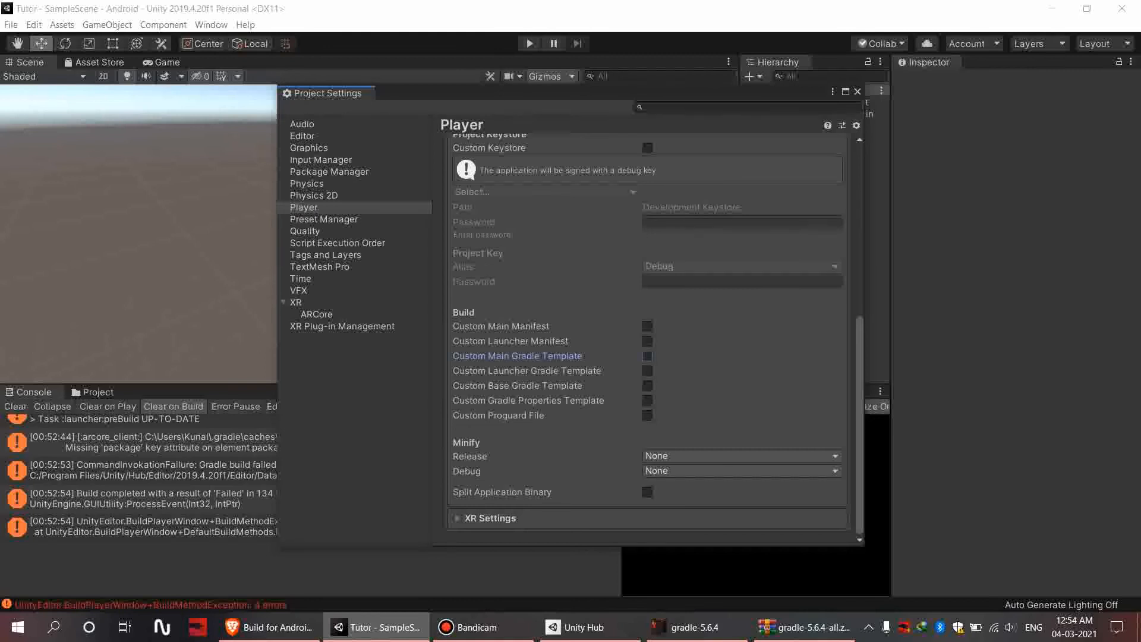
left_click(647, 356)
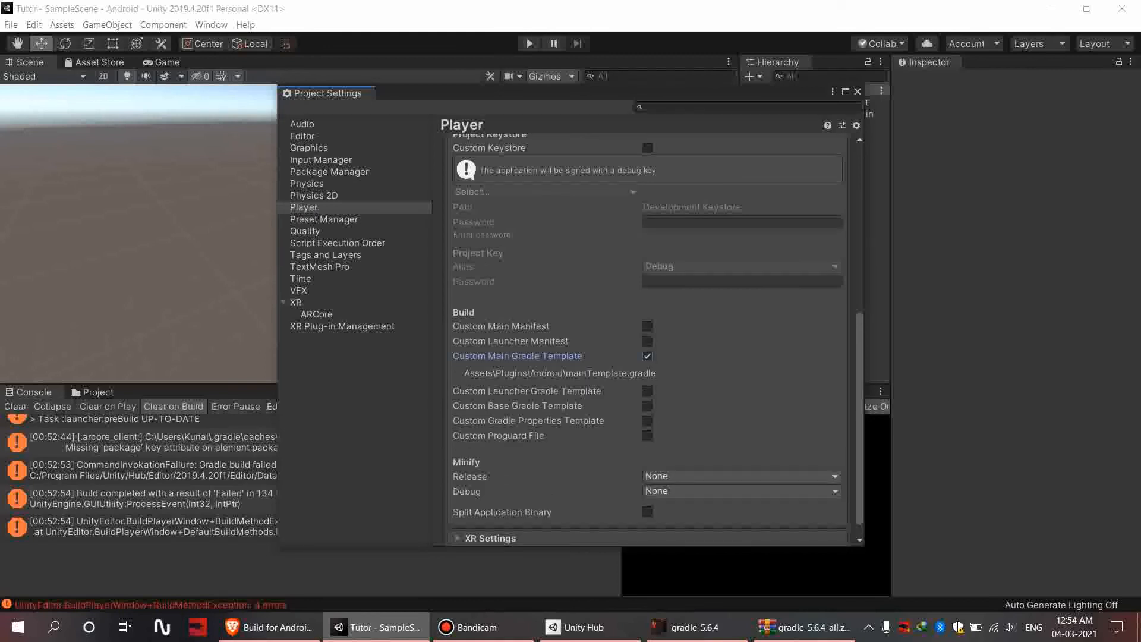
left_click(646, 391)
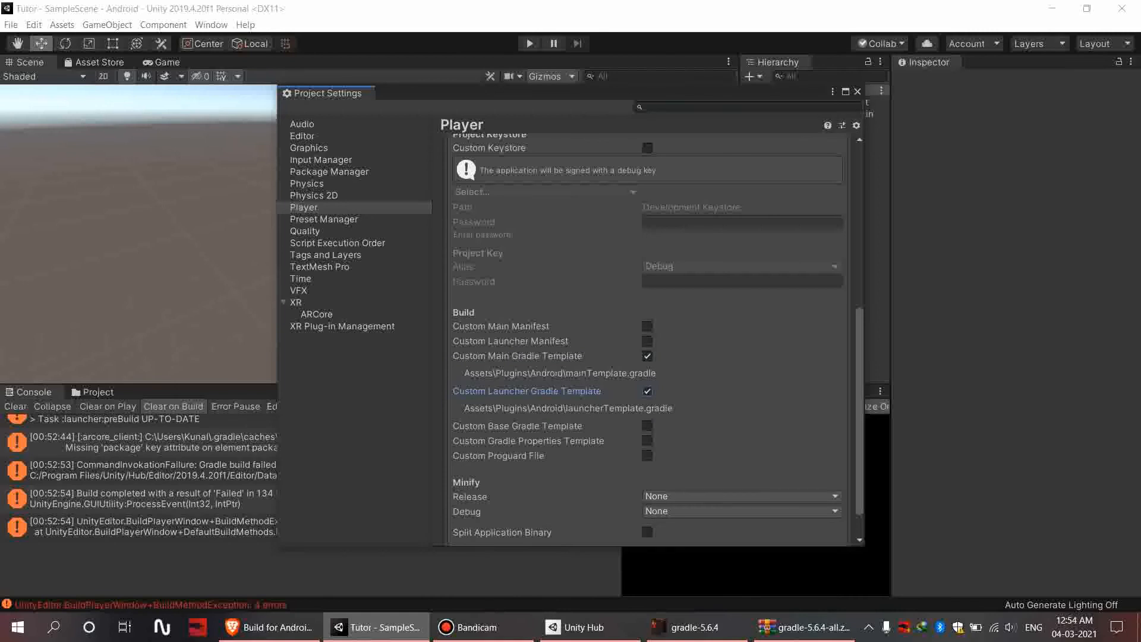
left_click(858, 92)
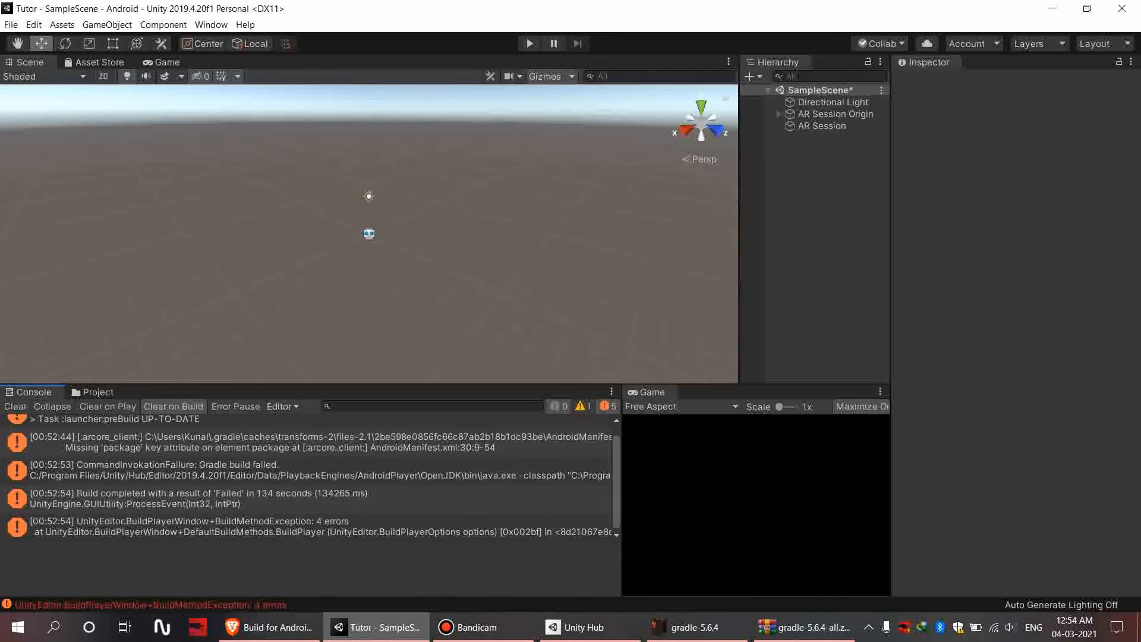
left_click(267, 626)
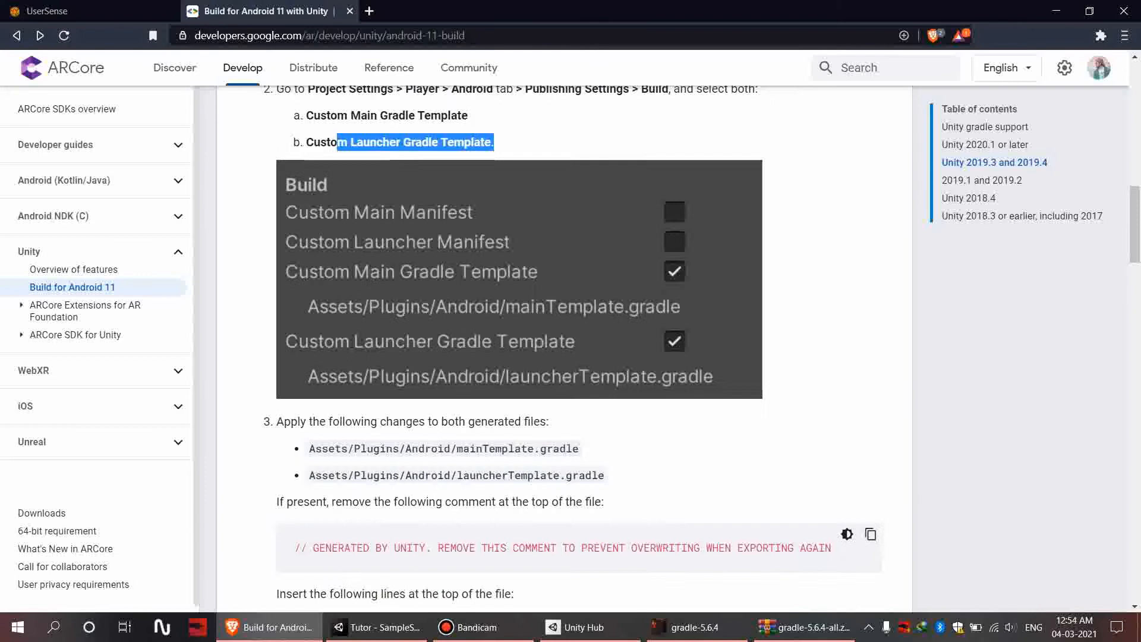
Scroll through the guide's edits for the main and launcher Gradle templates, then switch to Unity
scroll("down", 3)
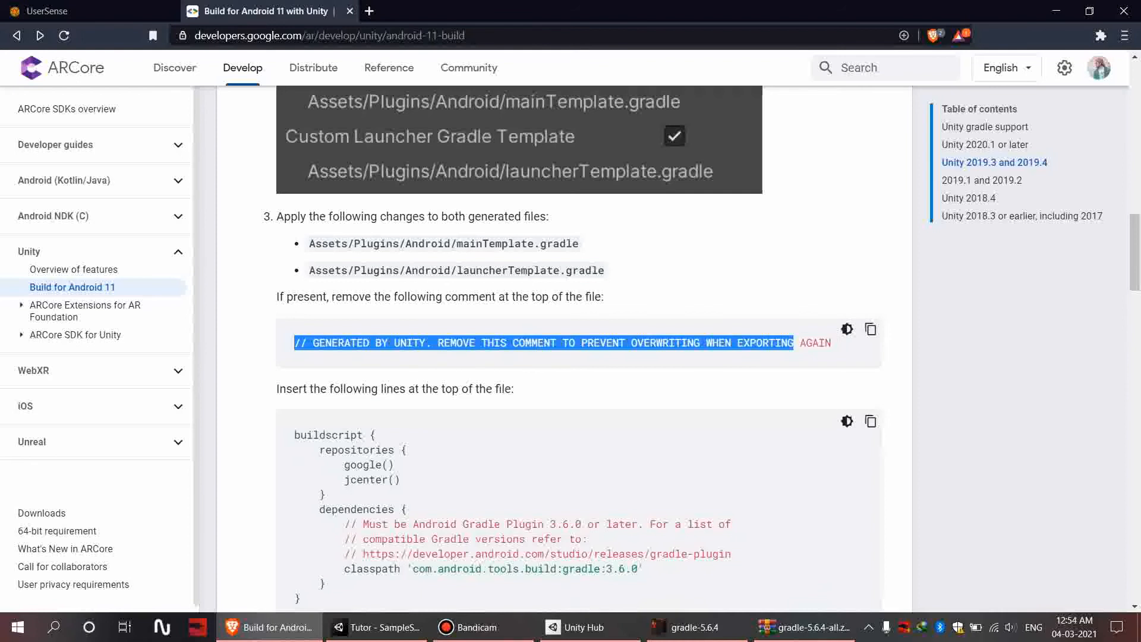
scroll("down", 3)
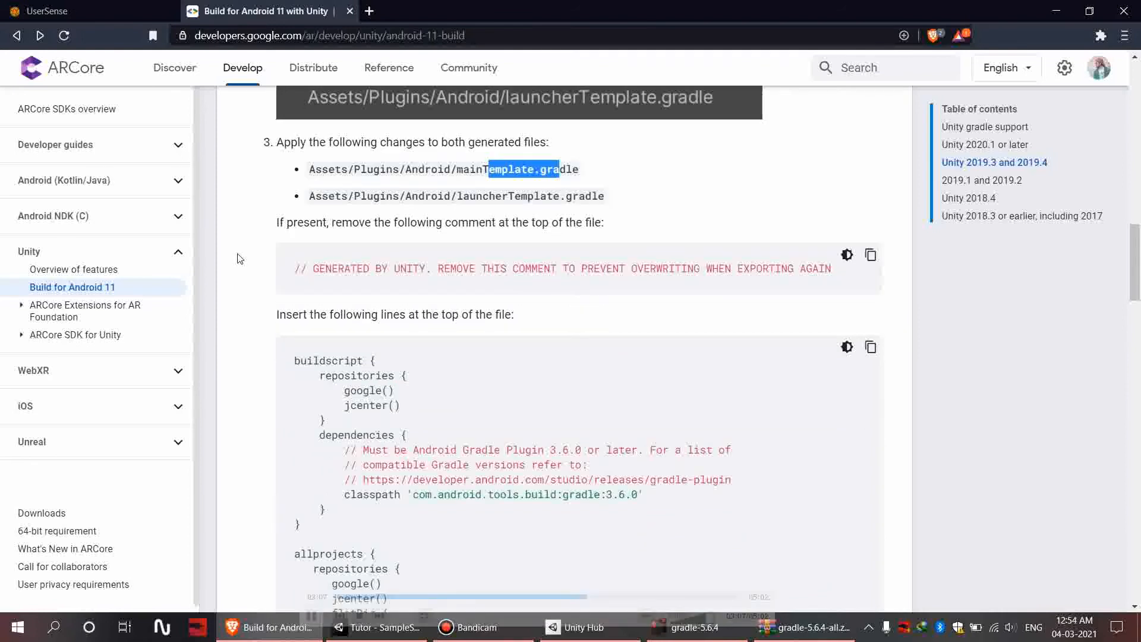
scroll("down", 3)
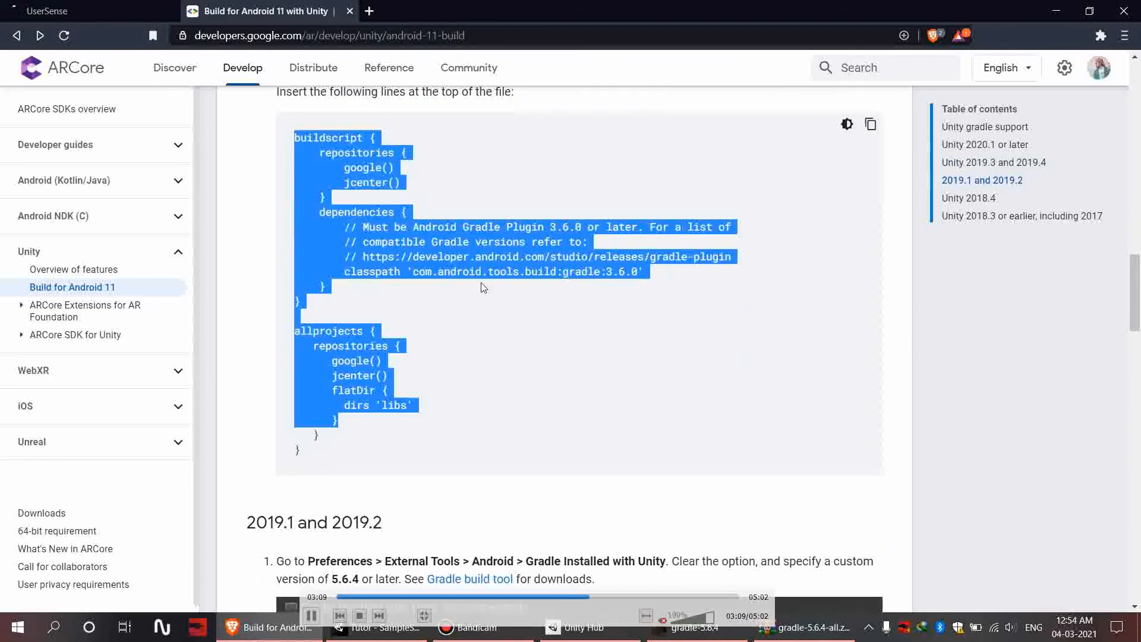
scroll("up", 3)
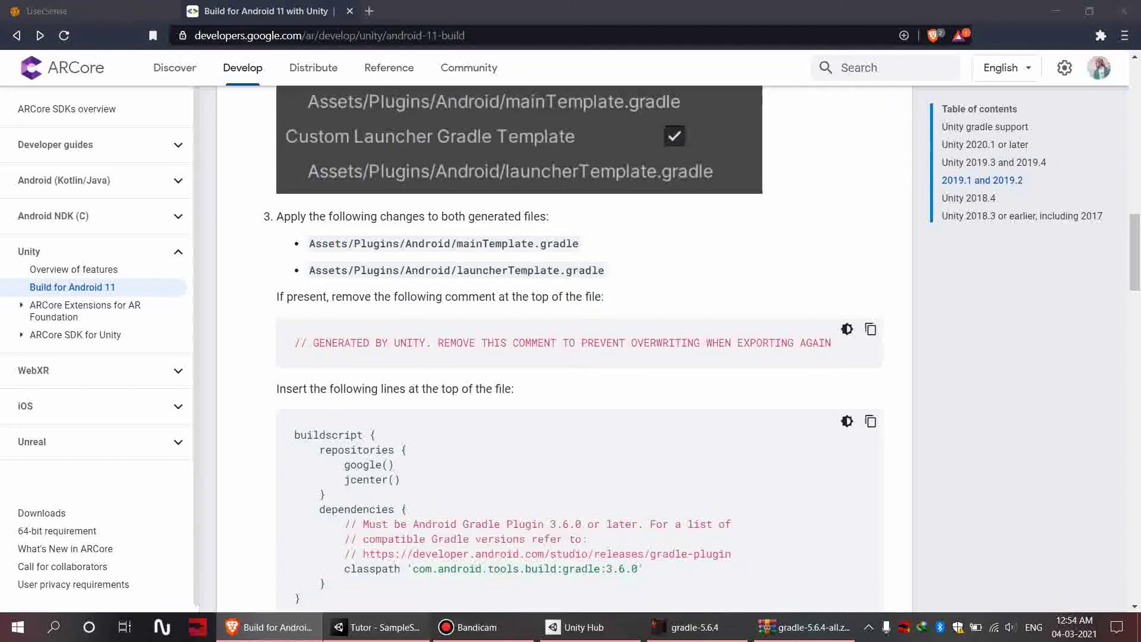
left_click(379, 626)
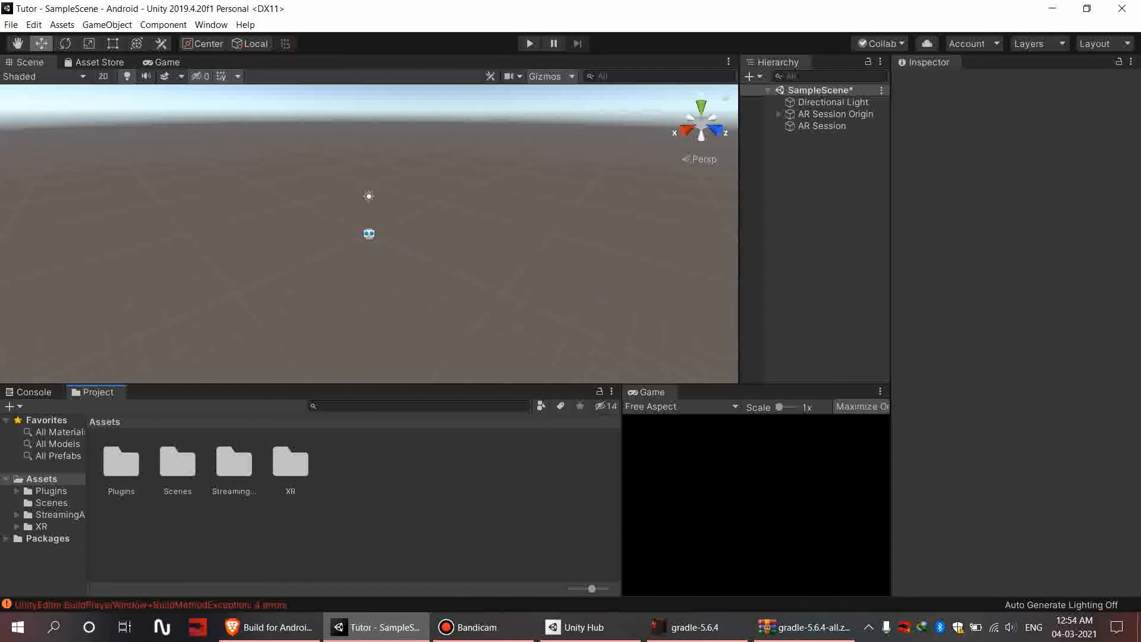
Open launcherTemplate.gradle from Assets/Plugins/Android in the code editor
double_click(121, 462)
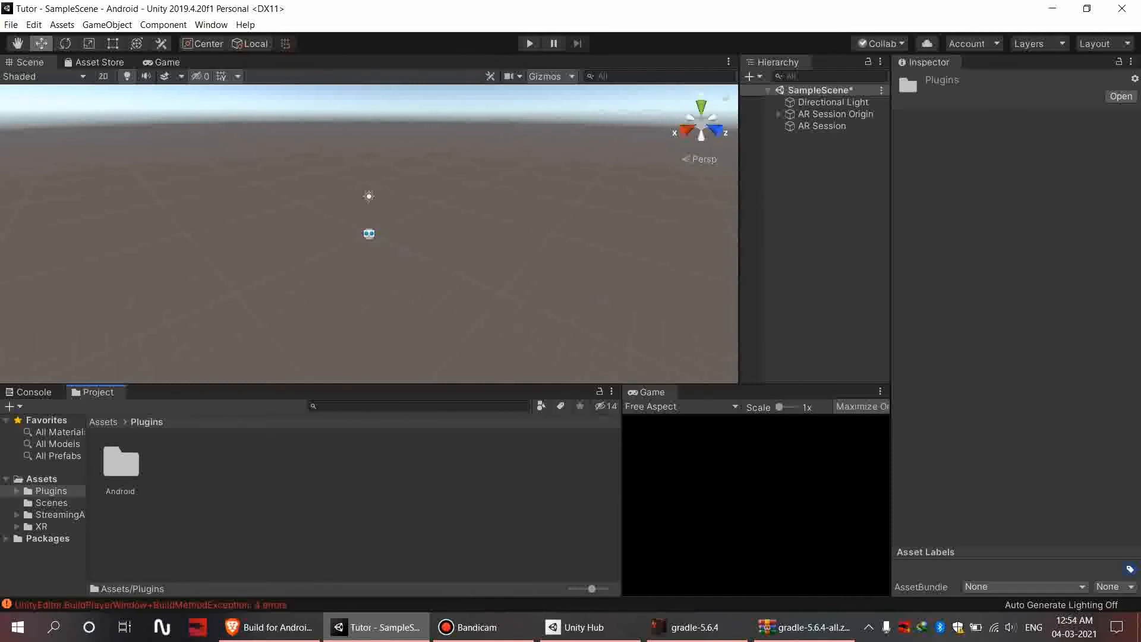
double_click(120, 463)
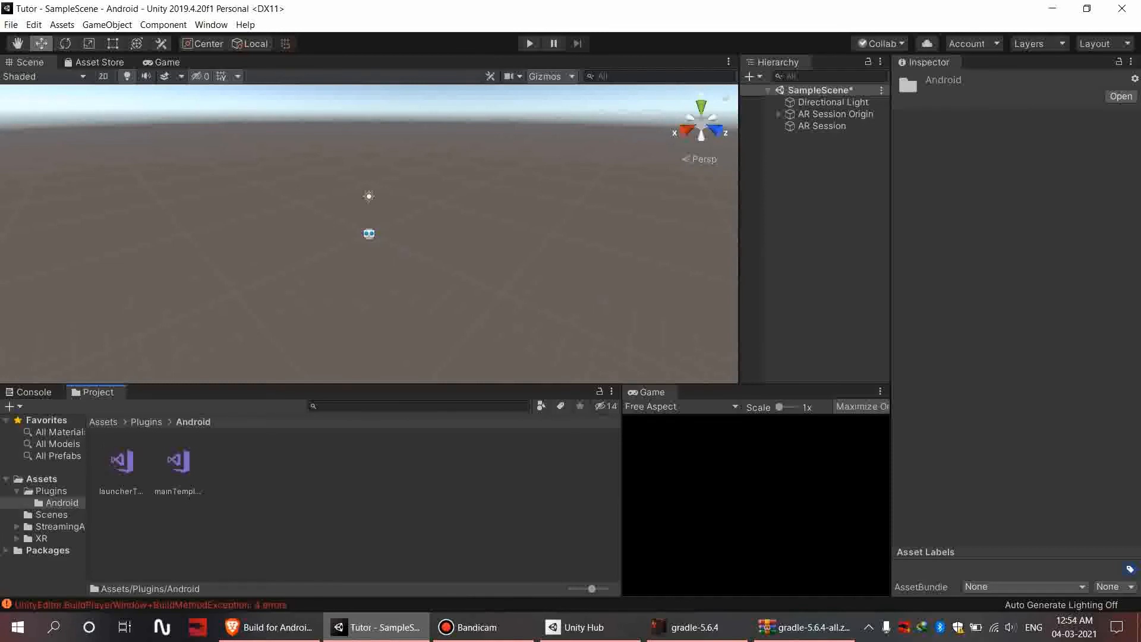
left_click(177, 461)
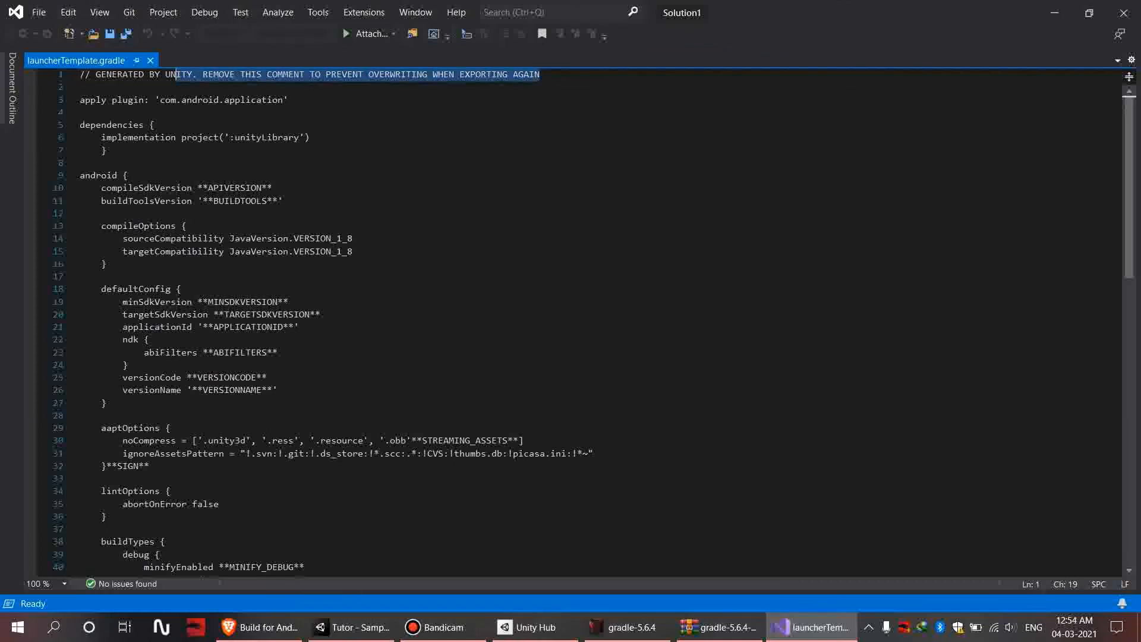
Replace the launcher template's generated comment with the ARCore buildscript and allprojects blocks, then save
key("Delete")
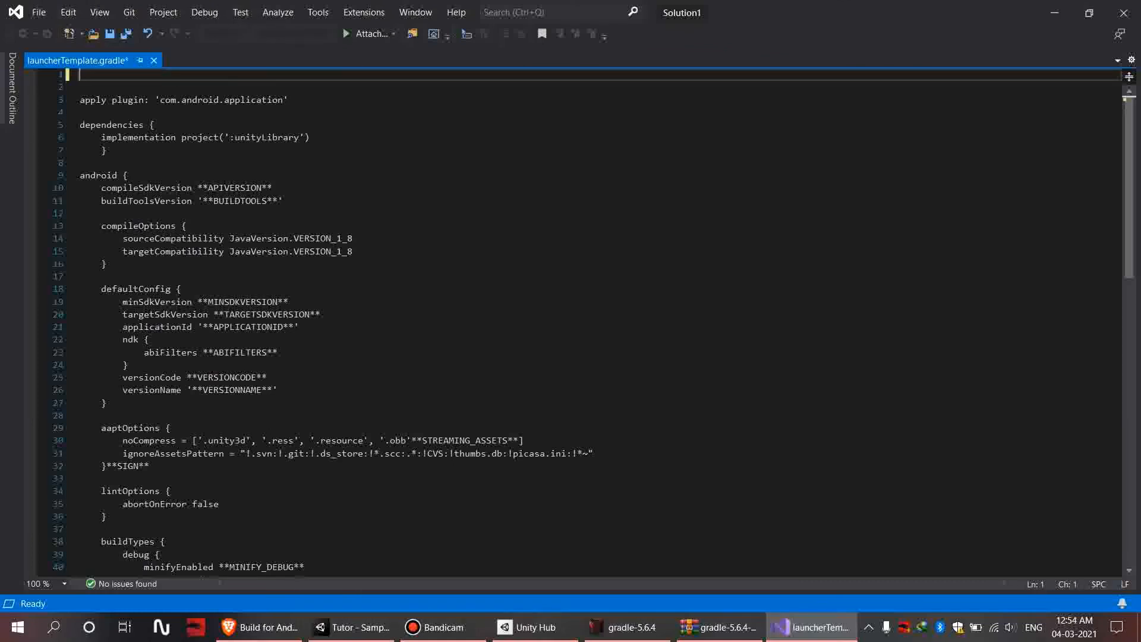
left_click(258, 626)
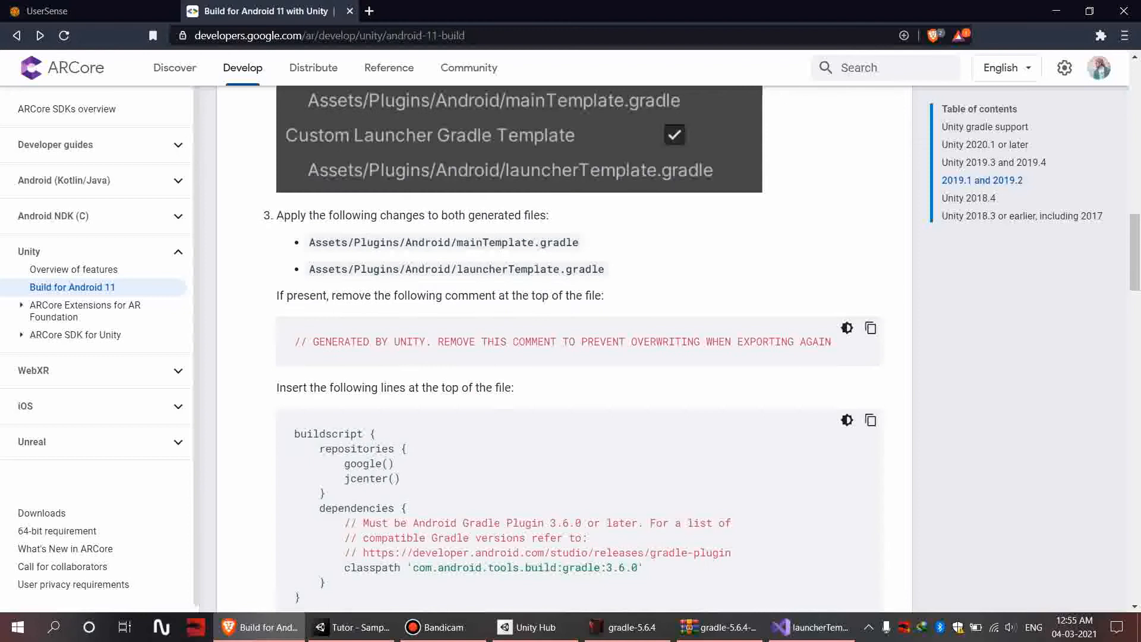
scroll("down", 3)
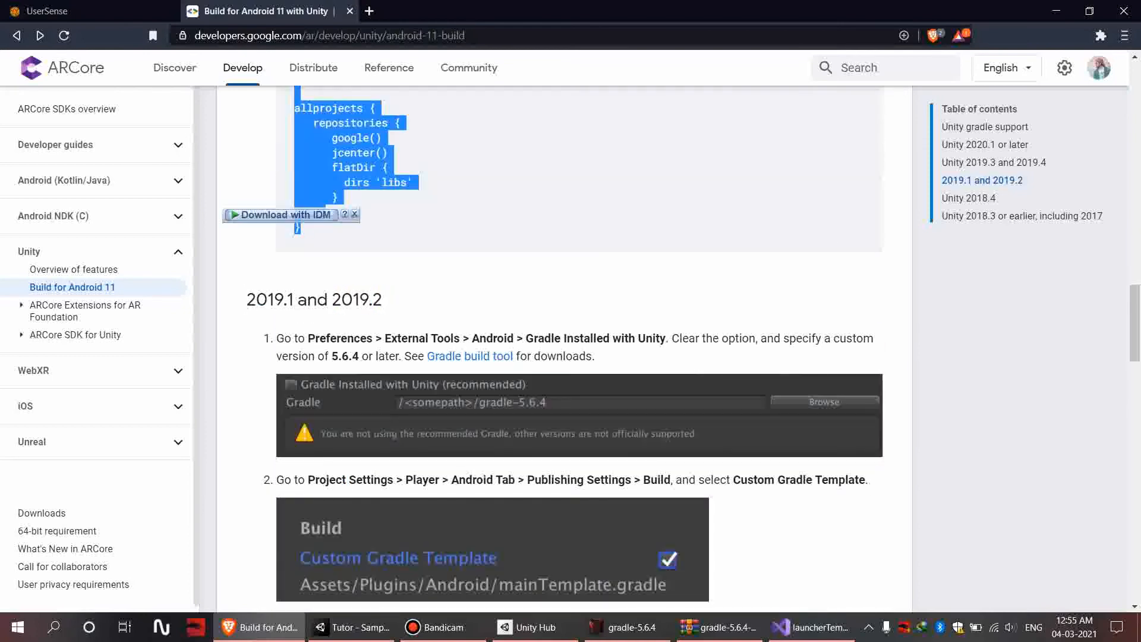
left_click(810, 626)
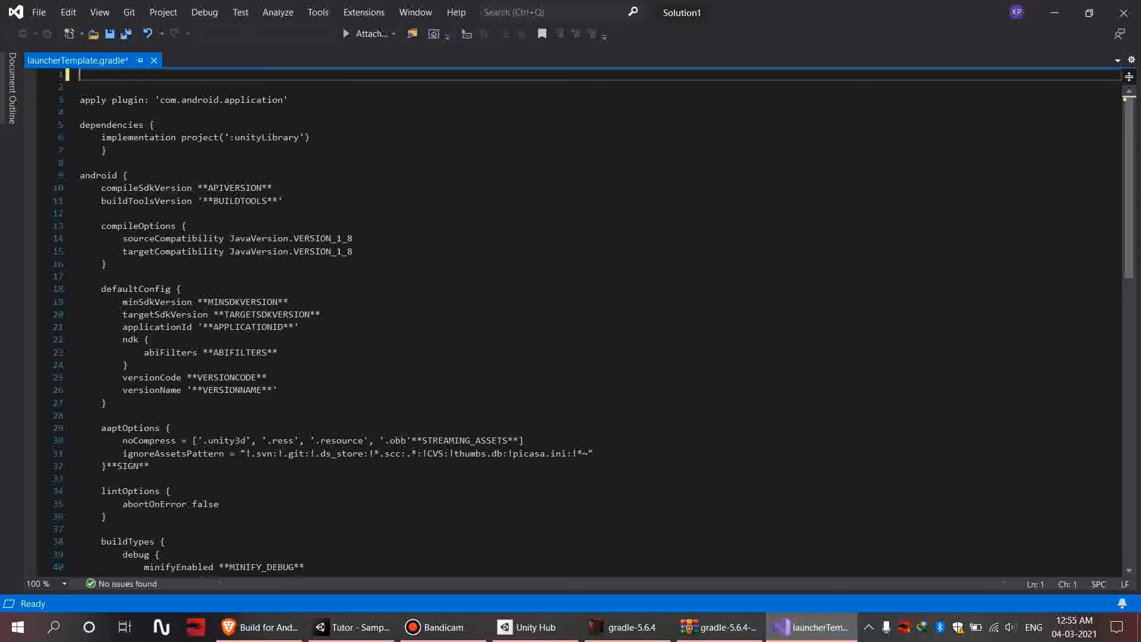
key("ctrl+s")
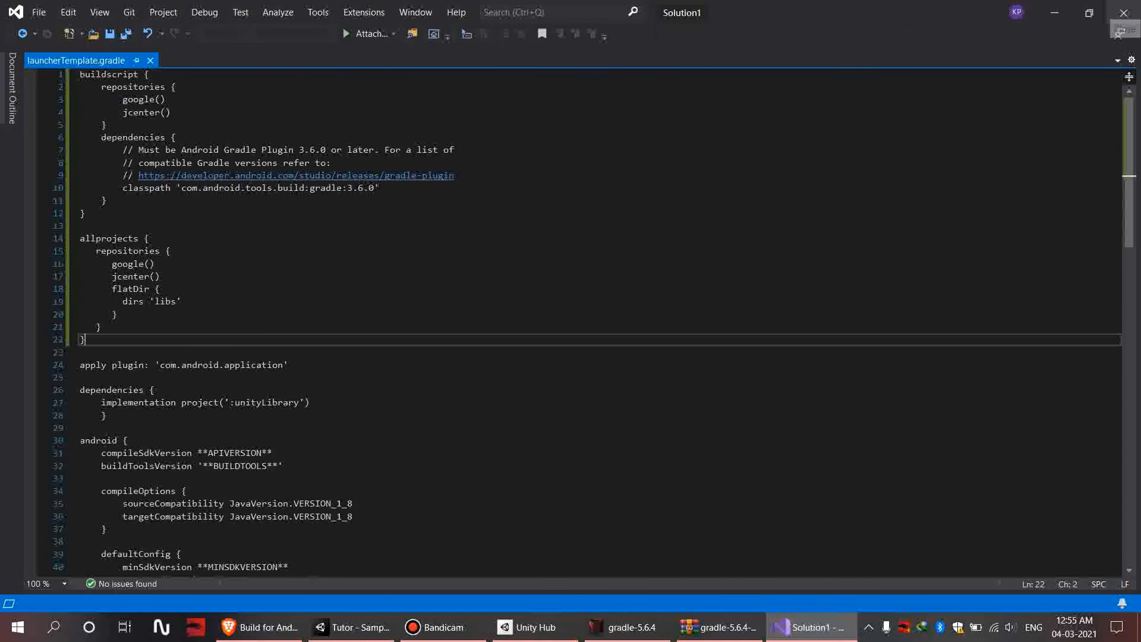
left_click(376, 627)
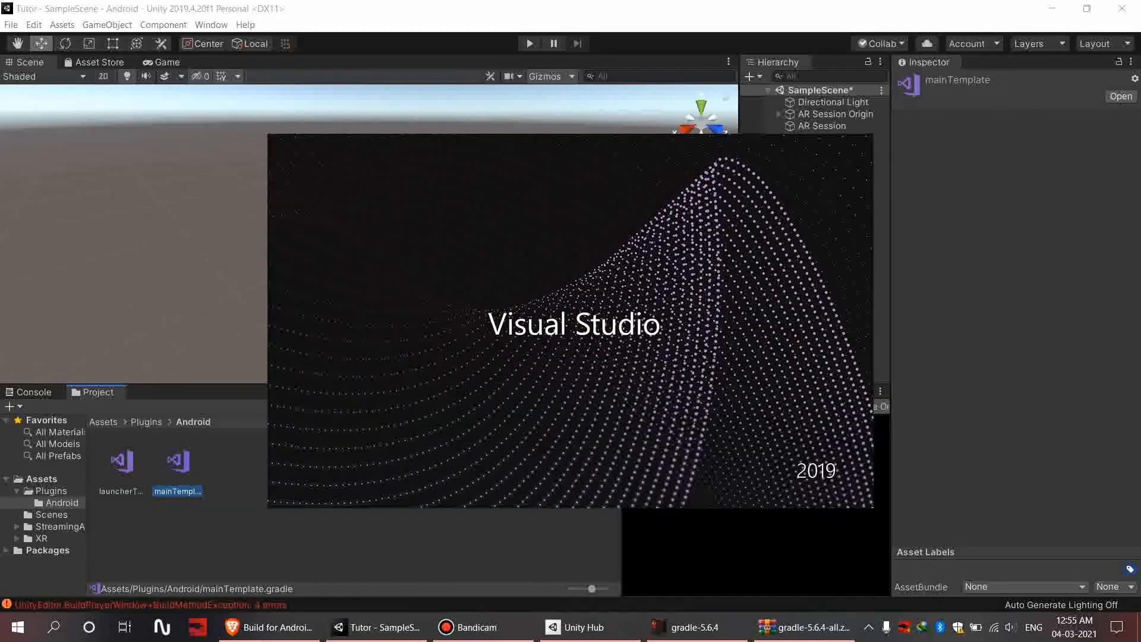
Add the ARCore buildscript and allprojects blocks to mainTemplate.gradle, save, and return to Unity
double_click(176, 461)
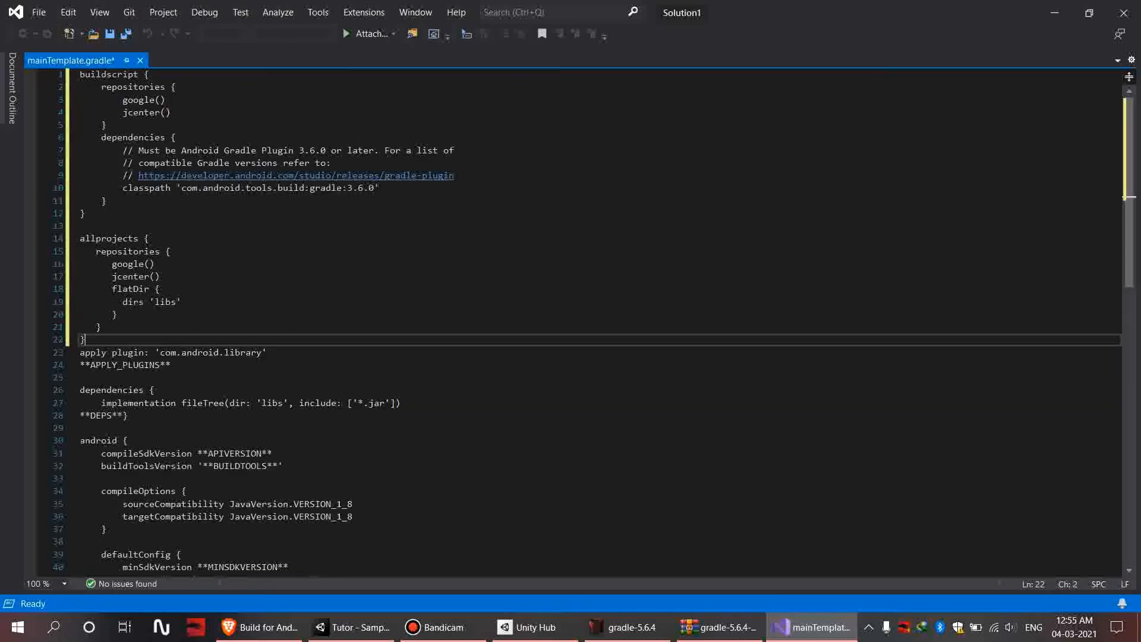
key("ctrl+s")
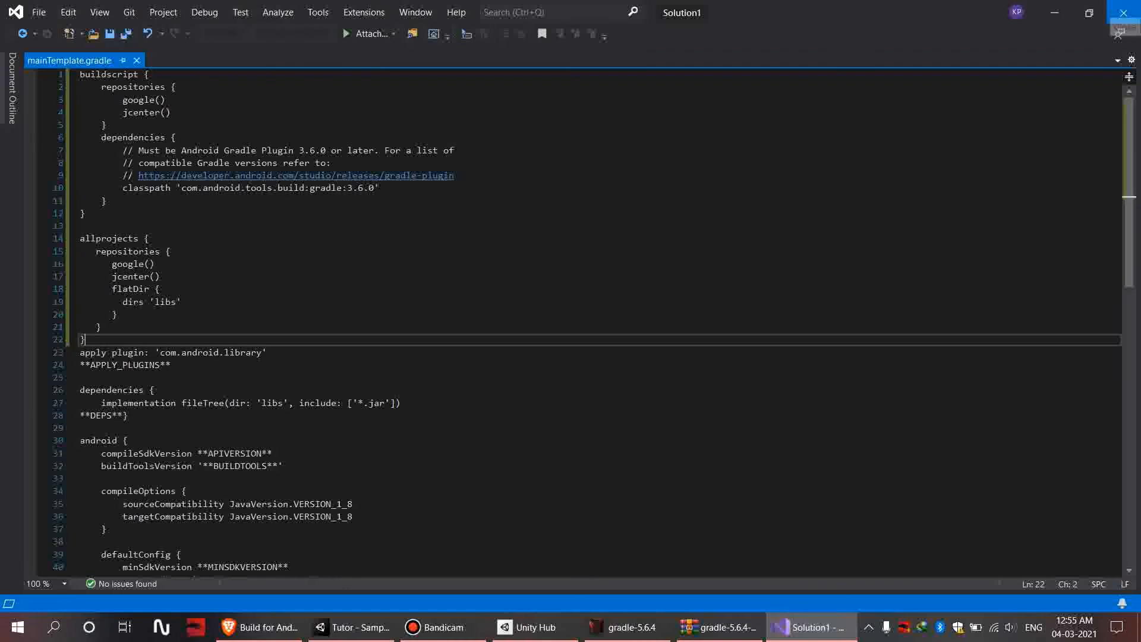
left_click(379, 627)
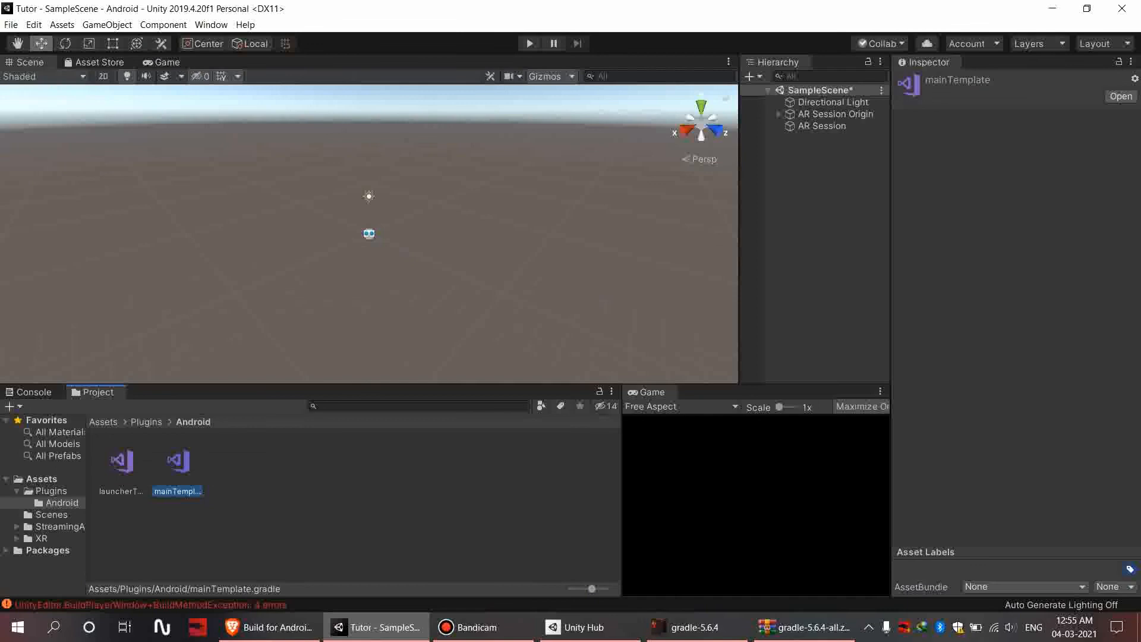
Build the project as an Android APK from Build Settings
left_click(11, 23)
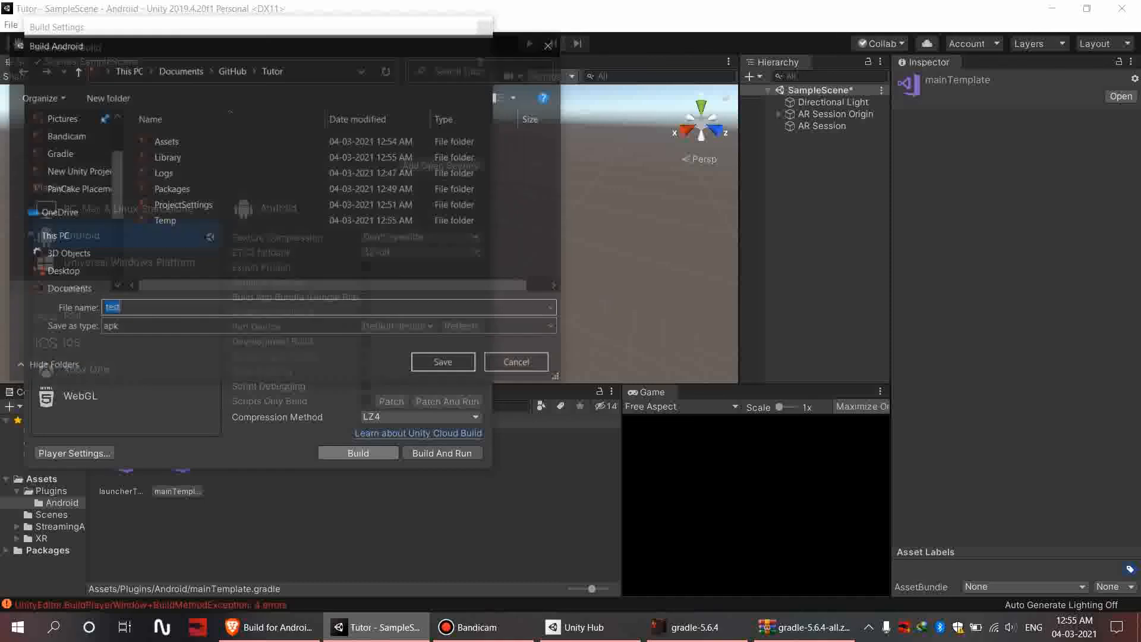
left_click(516, 362)
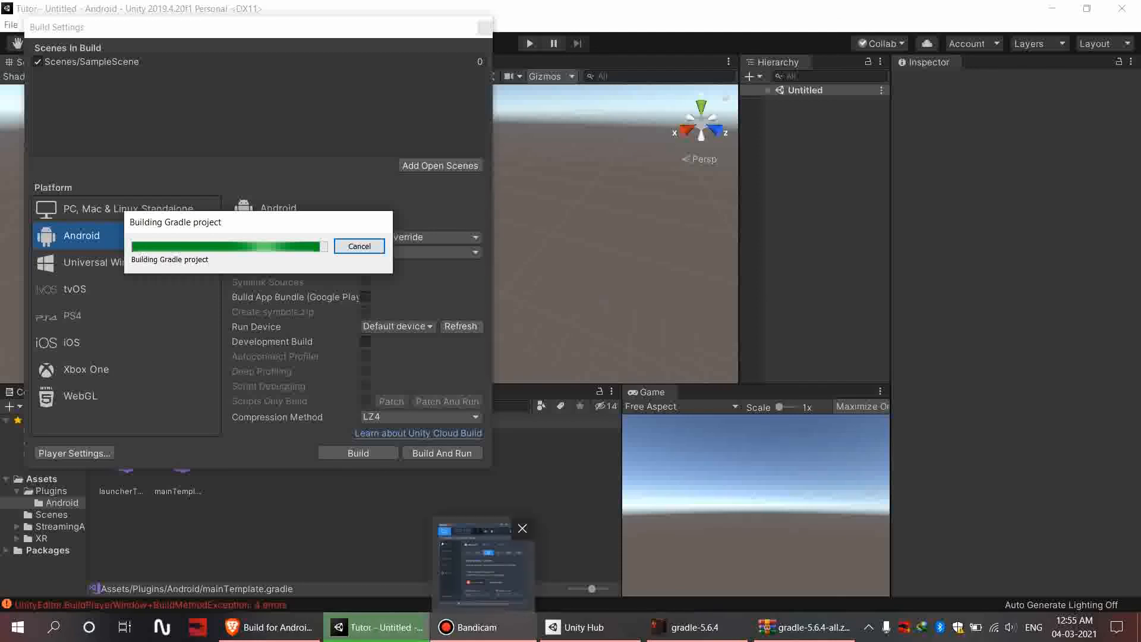
left_click(522, 528)
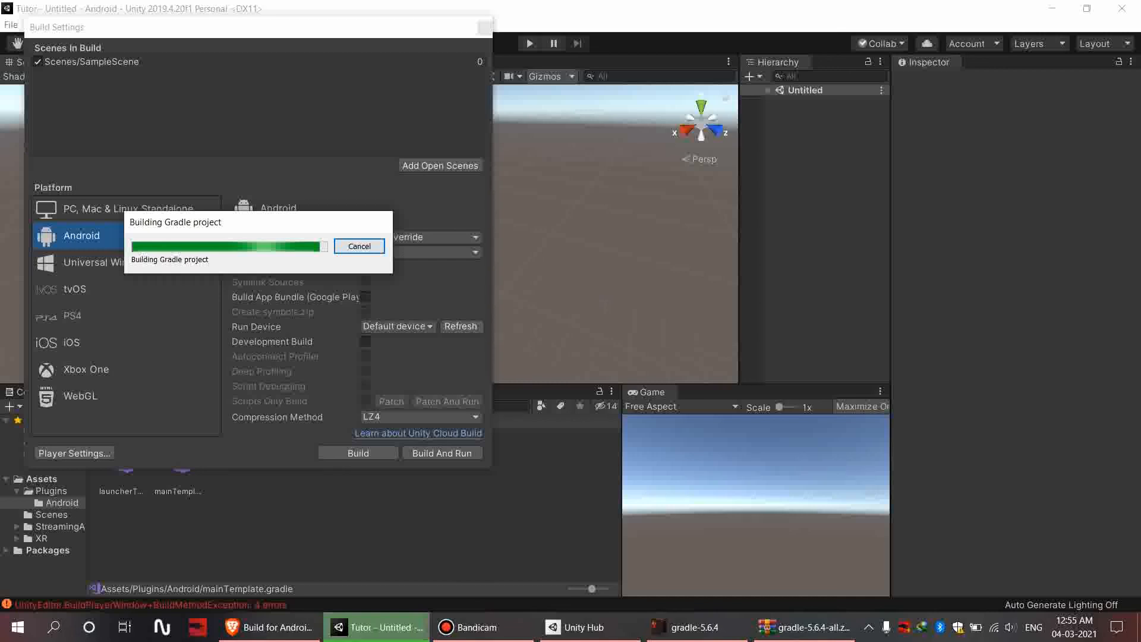
mouse_move(293, 330)
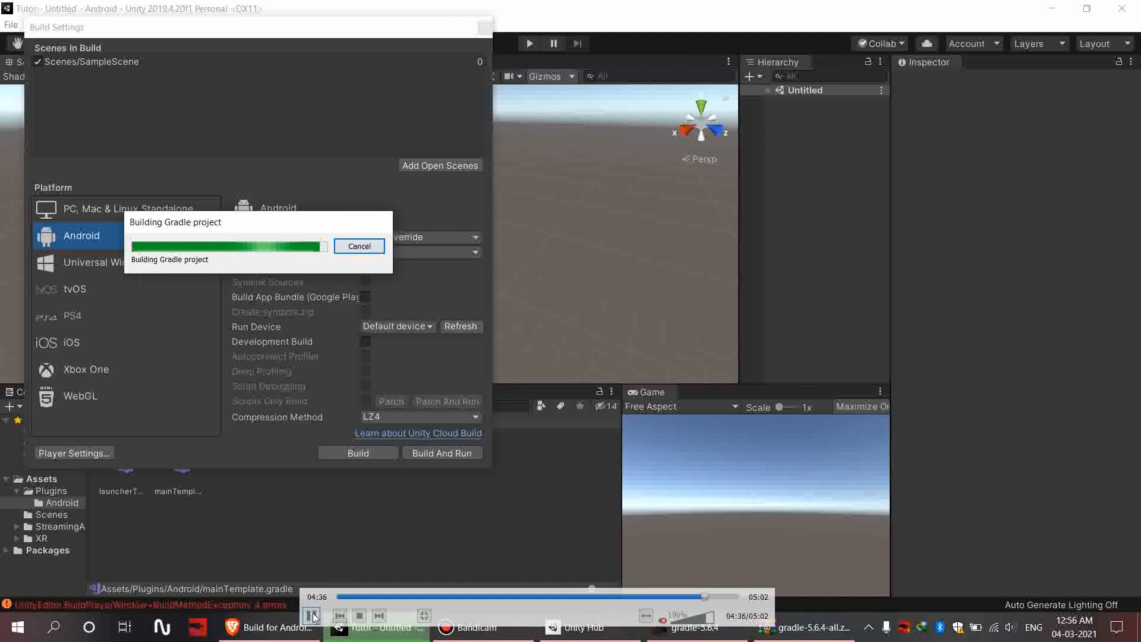
mouse_move(310, 616)
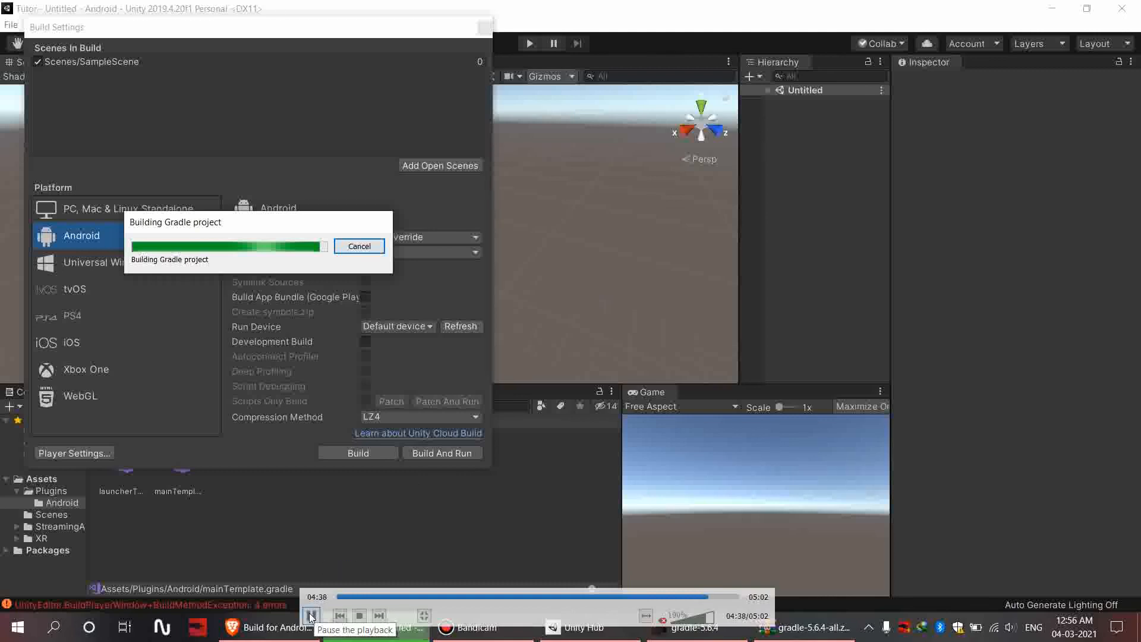